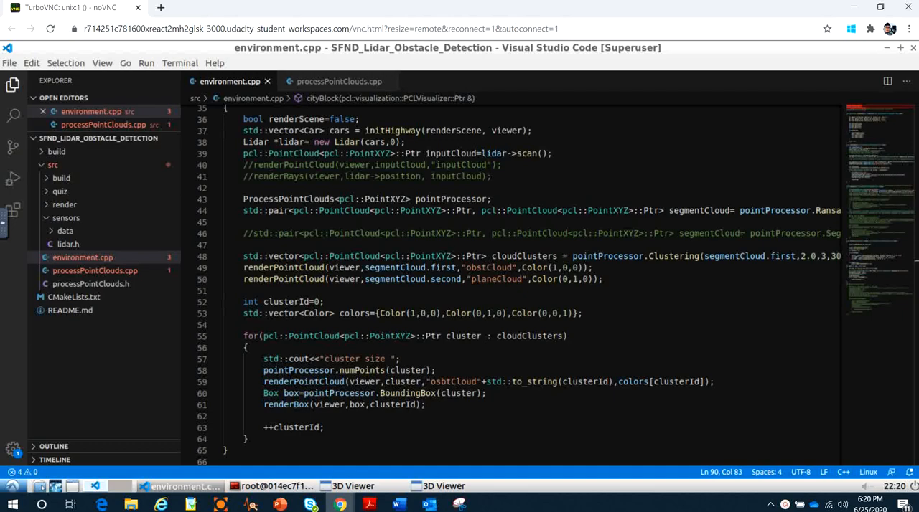
Expand the sensors pcd folder and data_1 in the Explorer to list the PCD frame files.
scroll(up, 3)
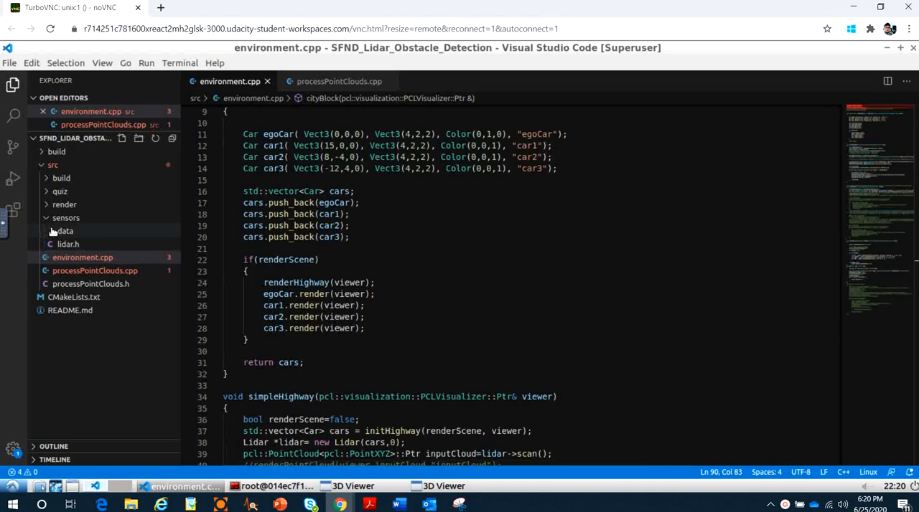
click(65, 230)
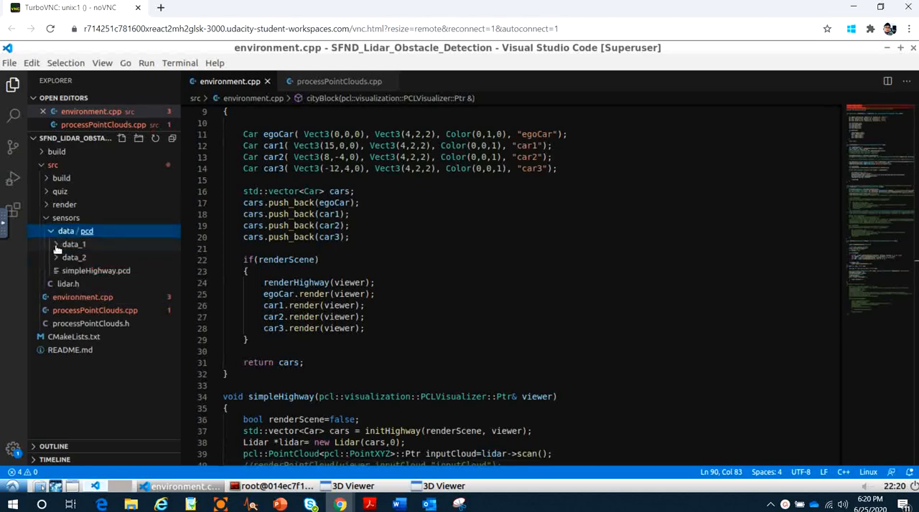
click(74, 244)
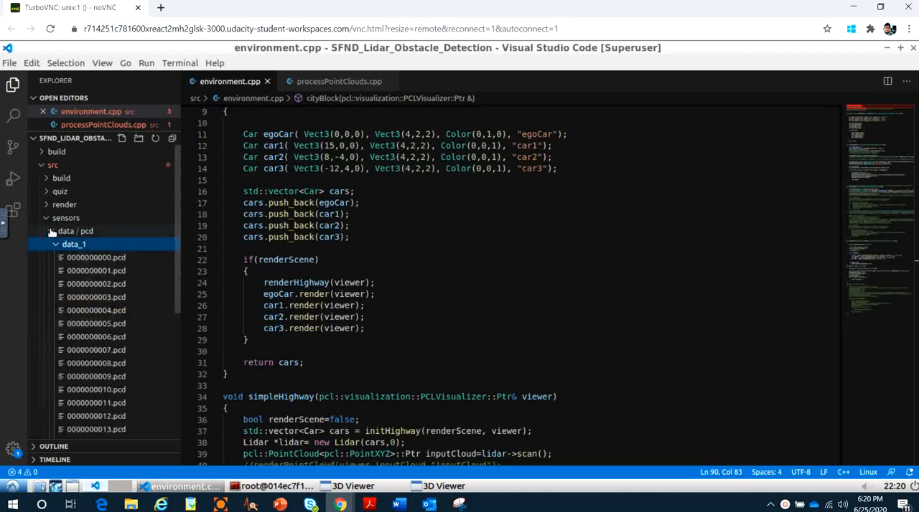
click(75, 244)
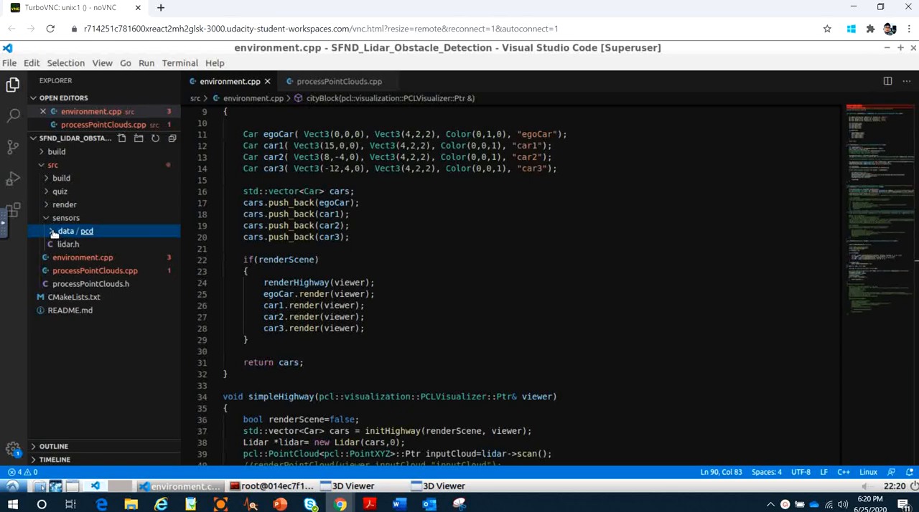
click(65, 231)
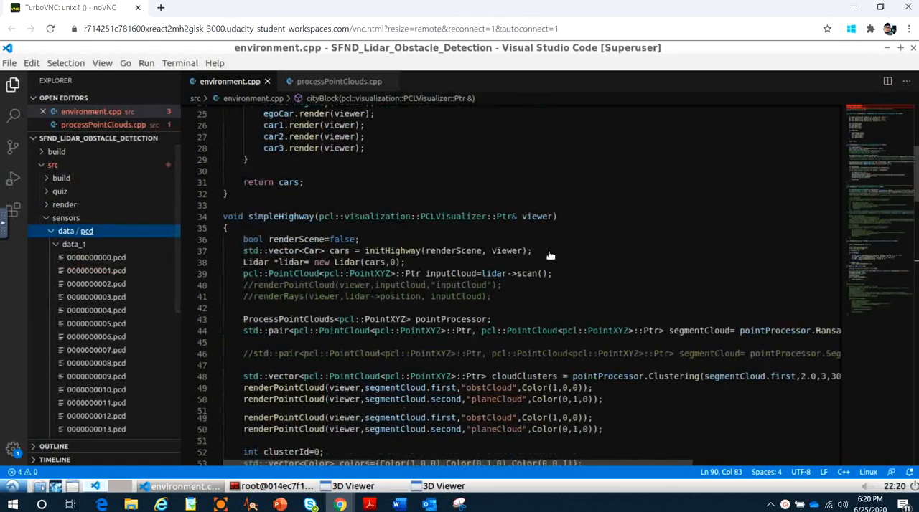
scroll(down, 3)
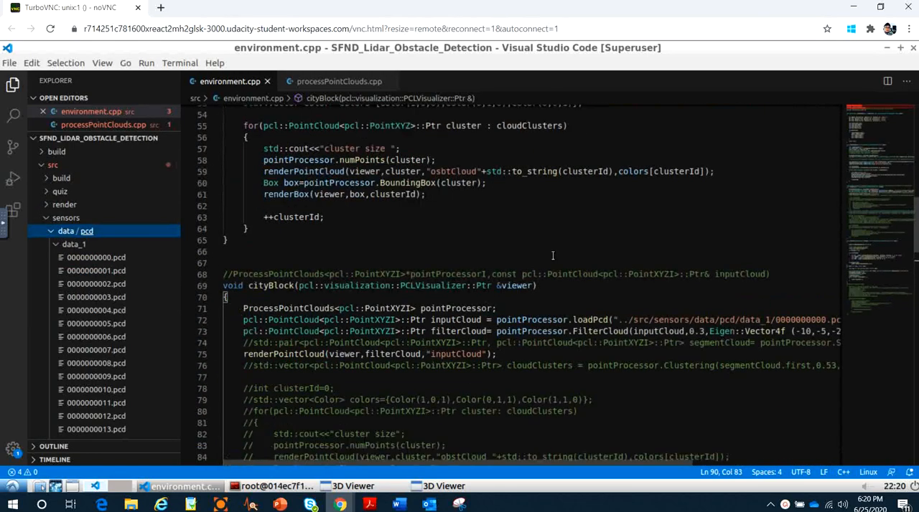
mouse_move(638, 335)
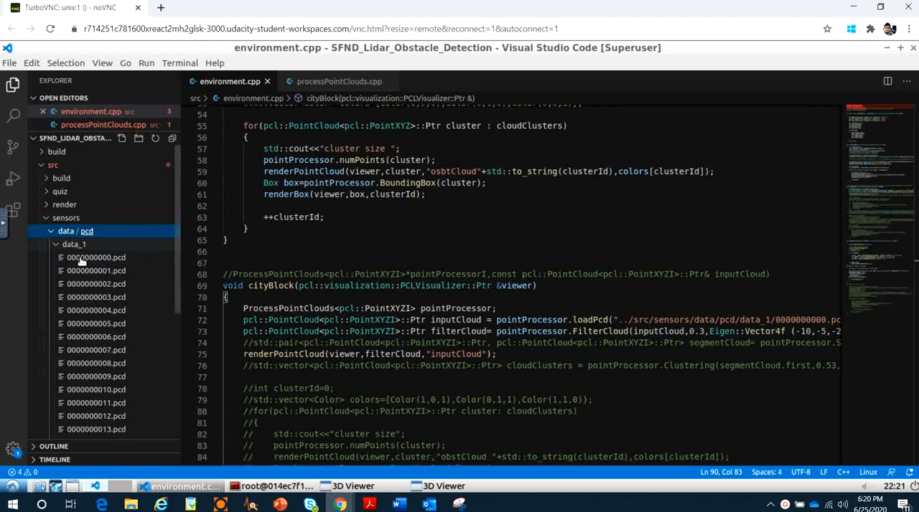
mouse_move(94, 257)
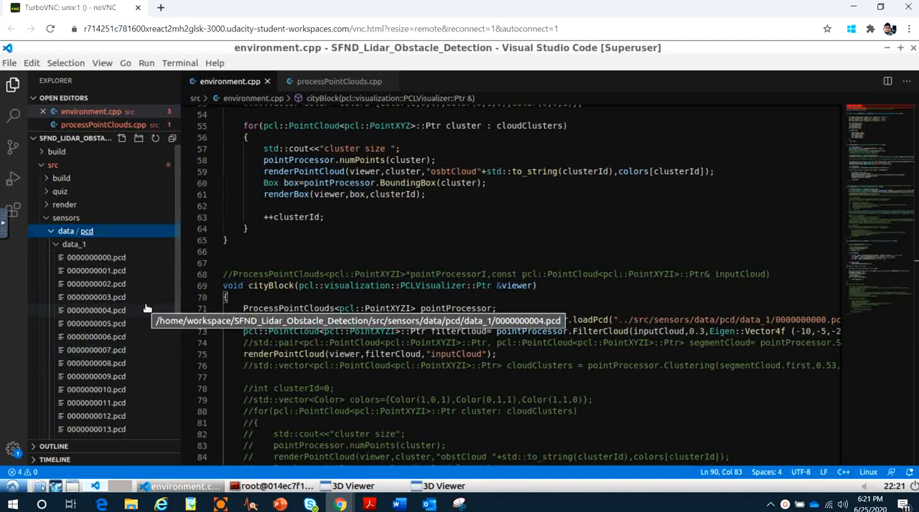
scroll(down, 3)
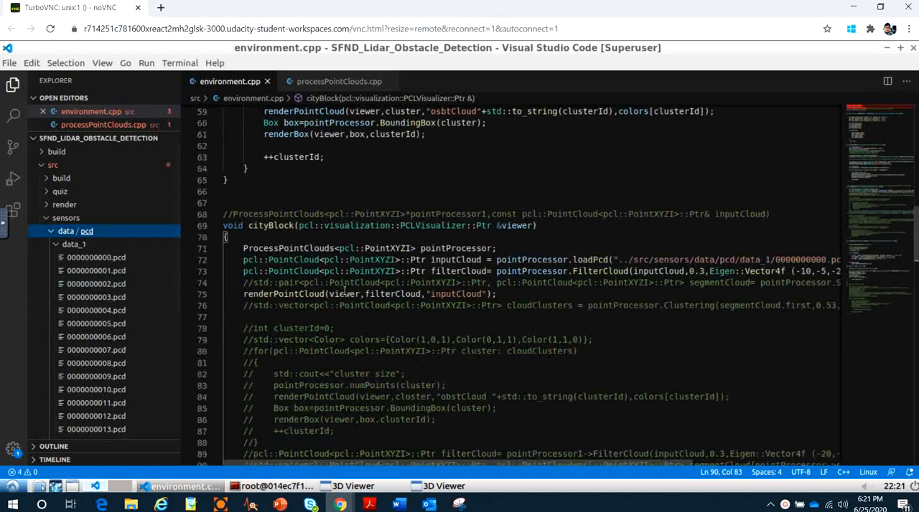
scroll(down, 3)
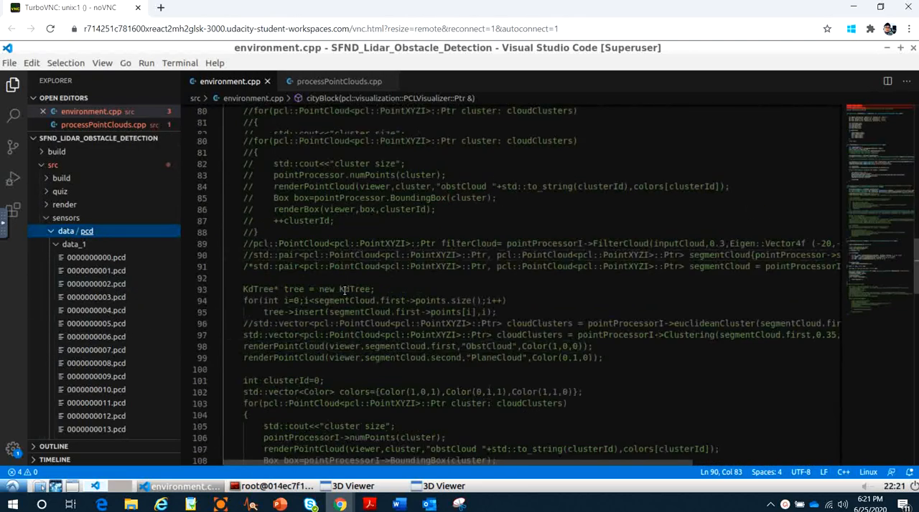
scroll(down, 3)
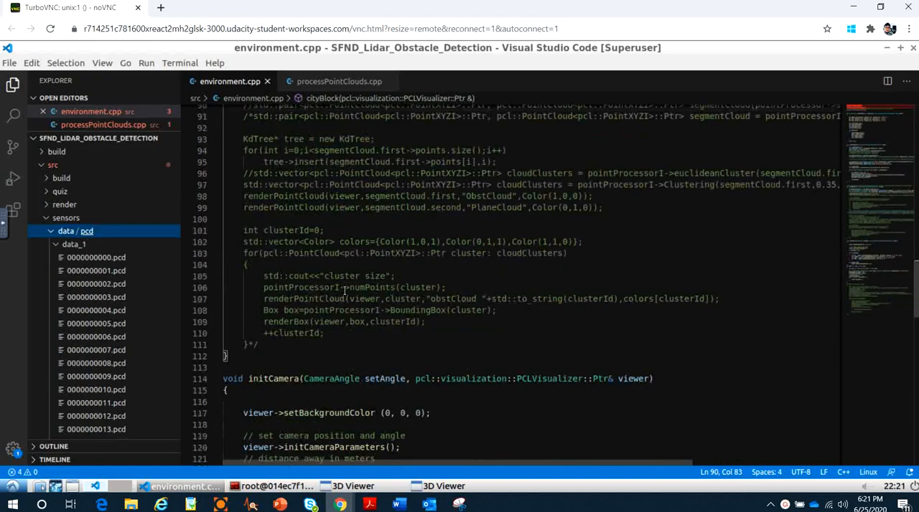
scroll(down, 3)
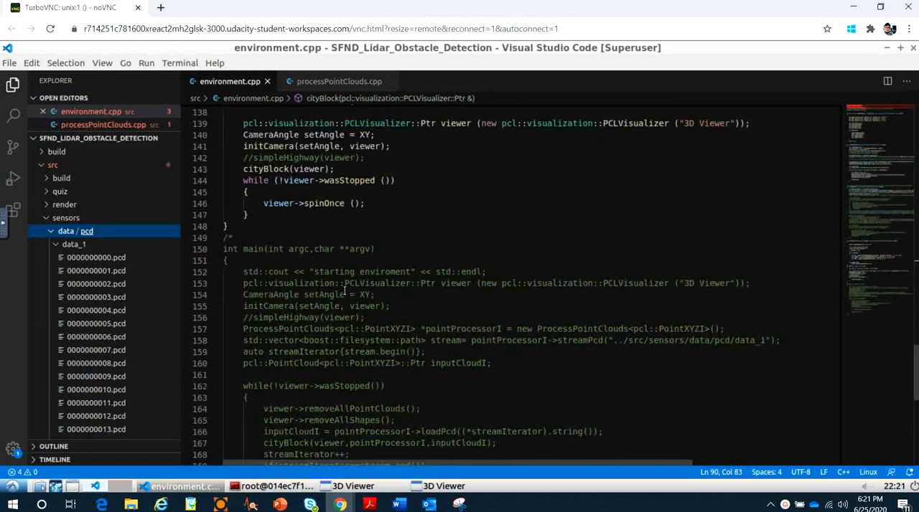
scroll(up, 3)
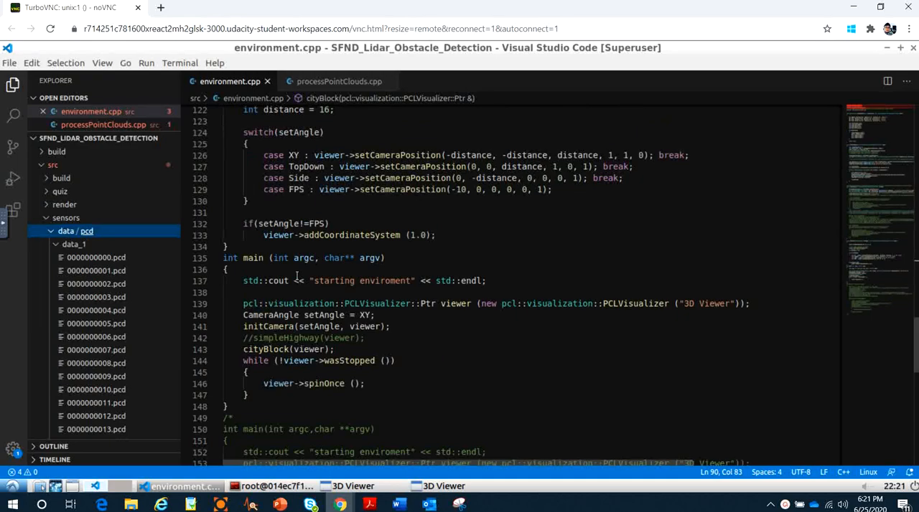
scroll(up, 3)
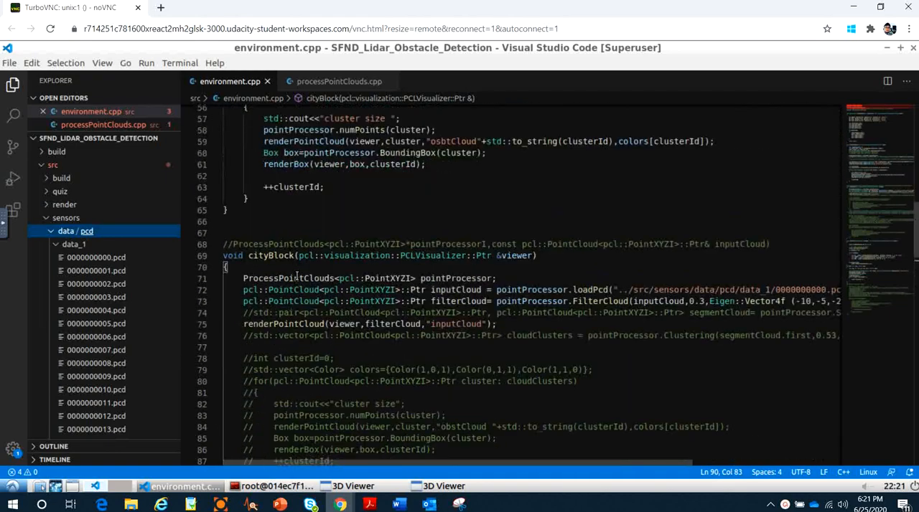
scroll(up, 3)
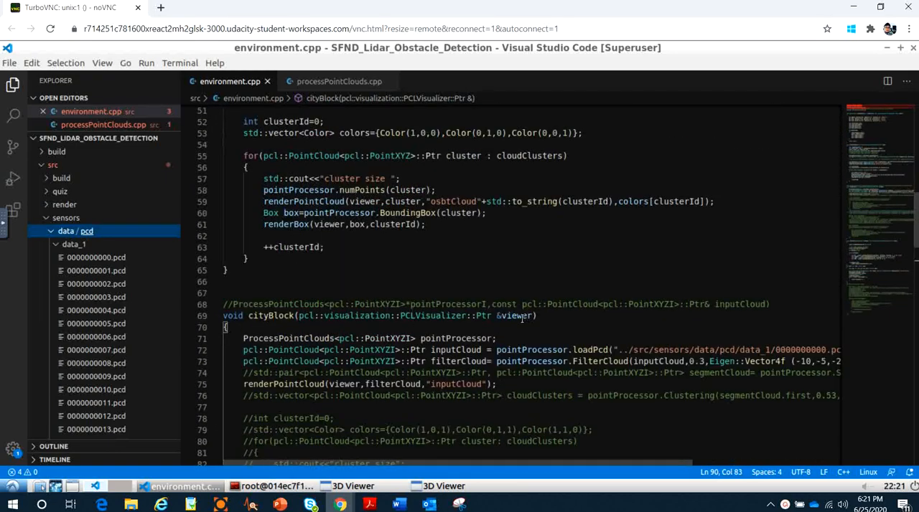
mouse_move(303, 310)
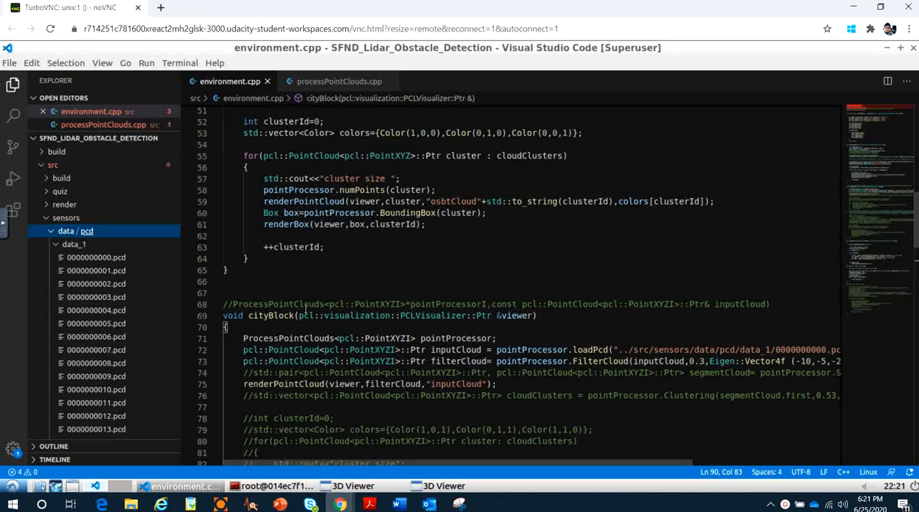
scroll(down, 3)
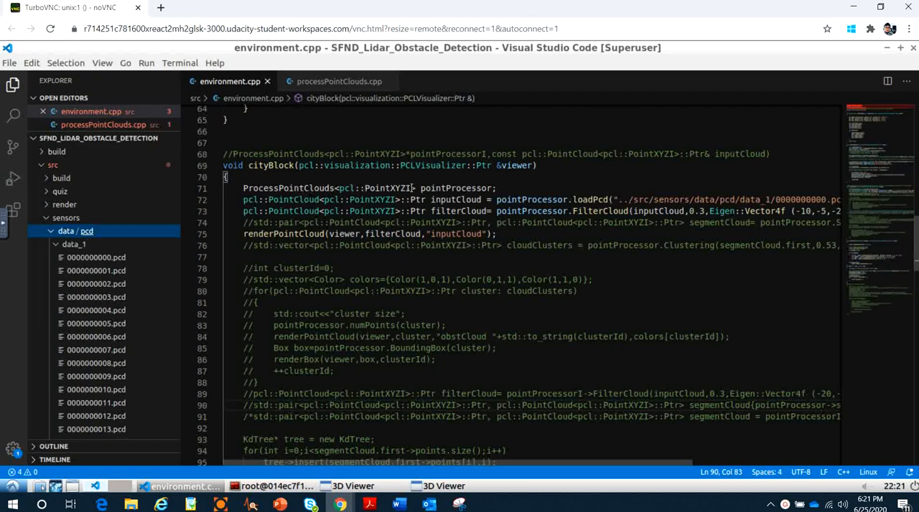
double_click(388, 188)
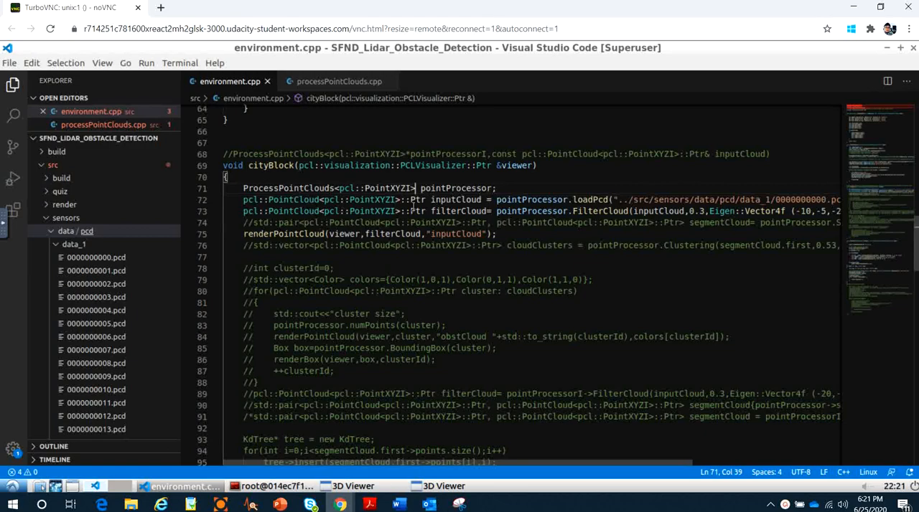
scroll(up, 3)
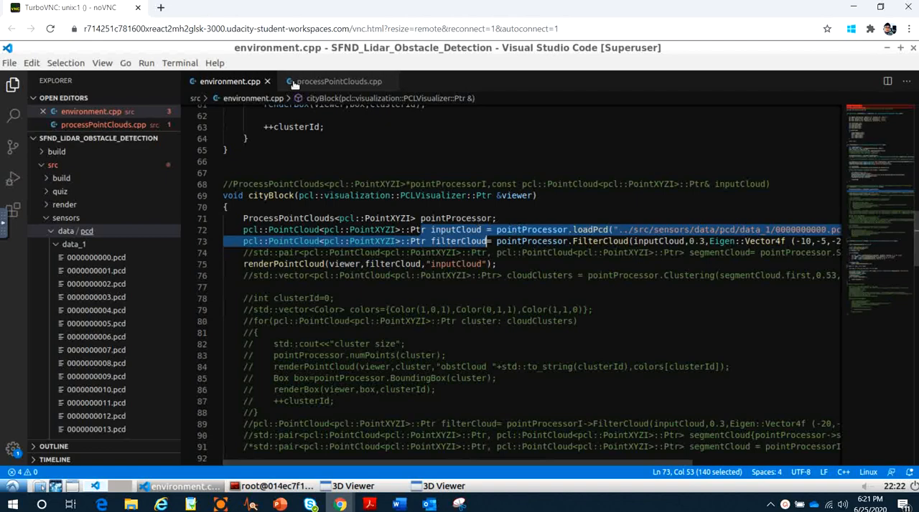
Scroll processPointClouds.cpp down past clustering and bounding box code to savePcd and loadPcd.
click(338, 80)
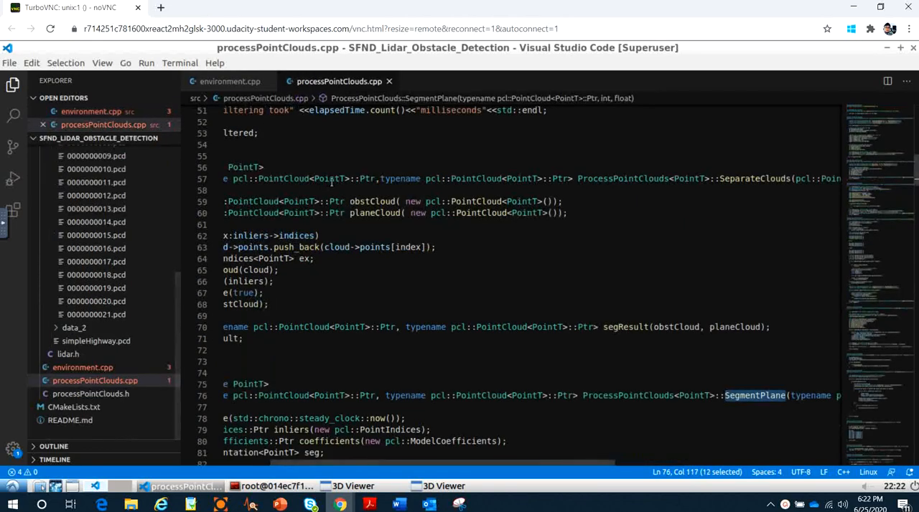
scroll(up, 3)
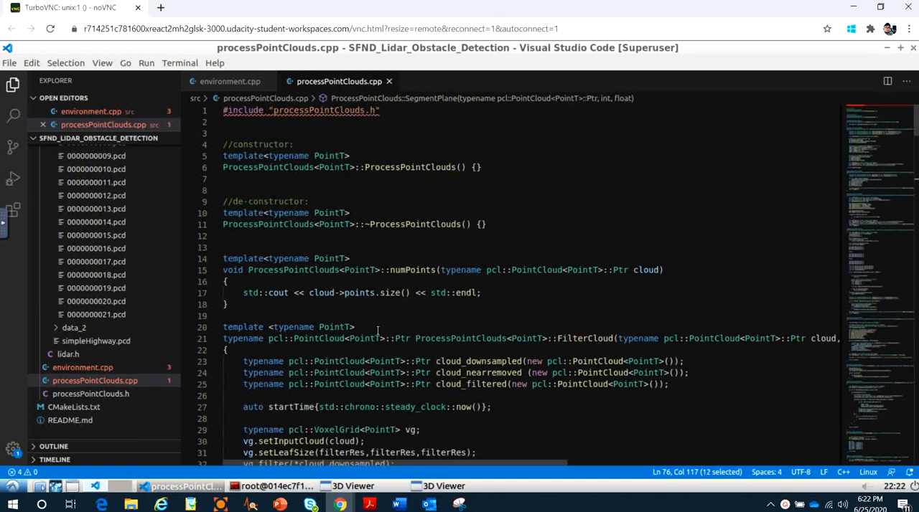
scroll(down, 3)
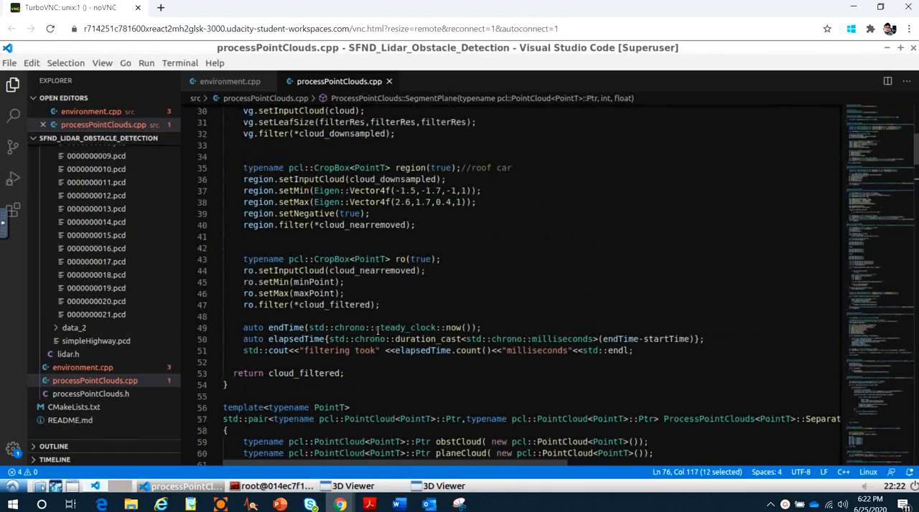
scroll(down, 3)
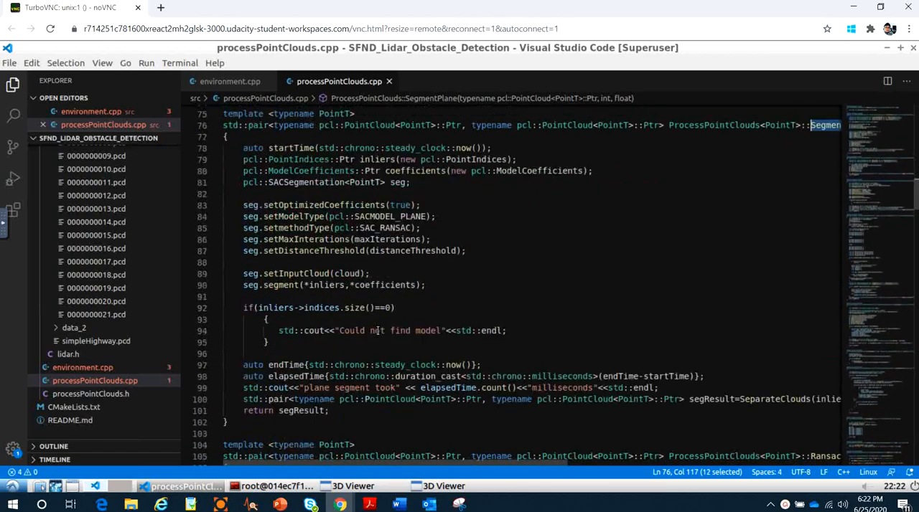
scroll(down, 3)
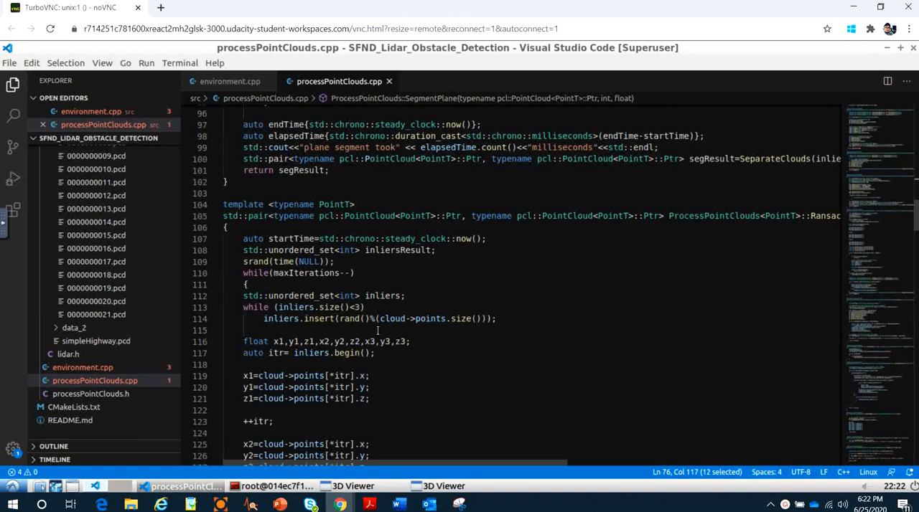
scroll(down, 3)
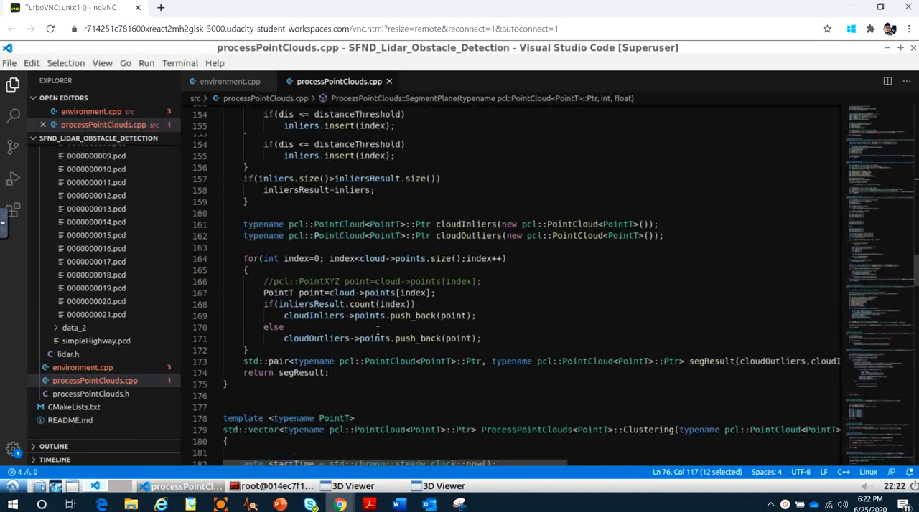
scroll(down, 3)
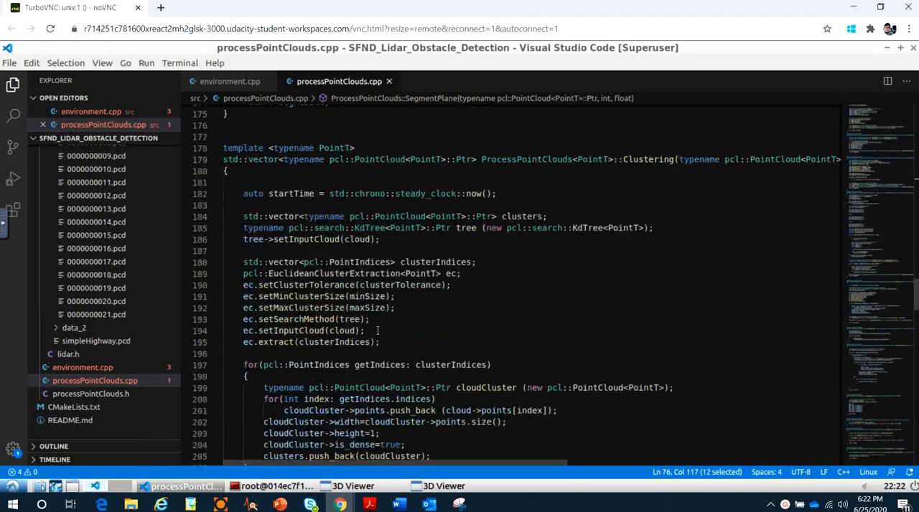
scroll(down, 3)
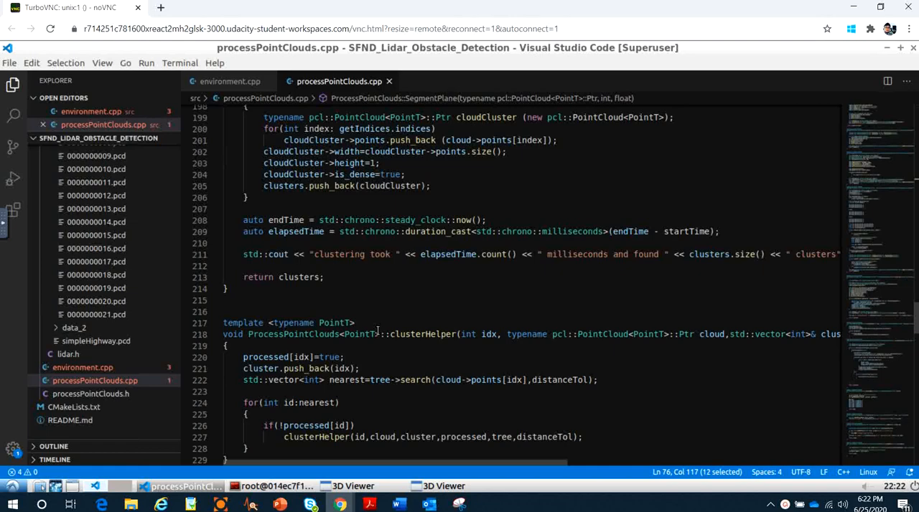
scroll(down, 3)
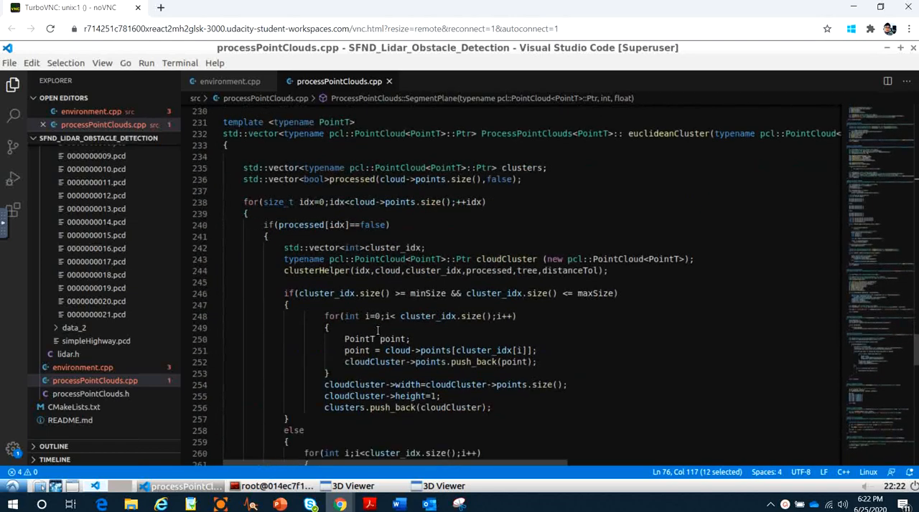
scroll(down, 3)
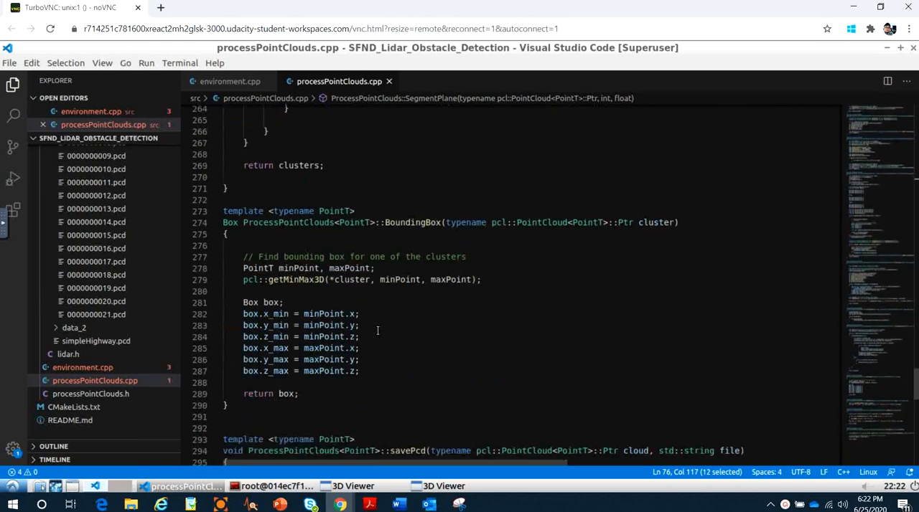
scroll(down, 3)
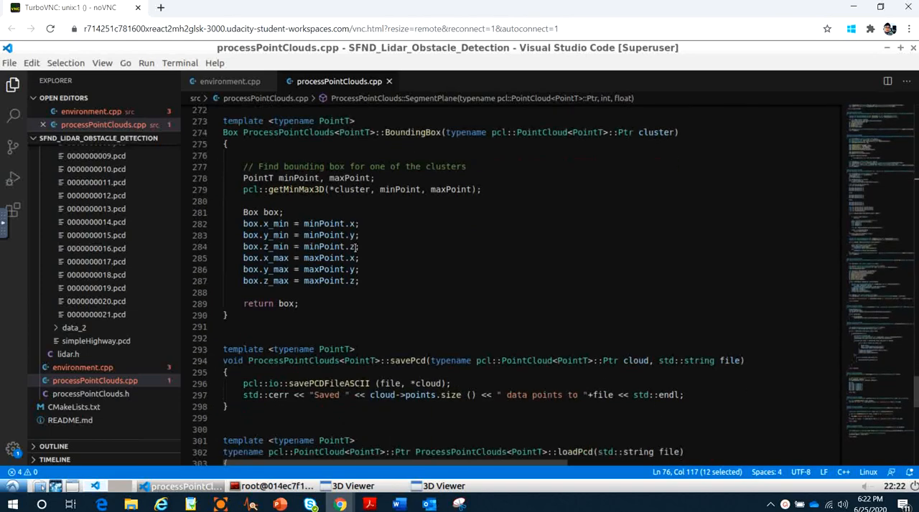
scroll(down, 3)
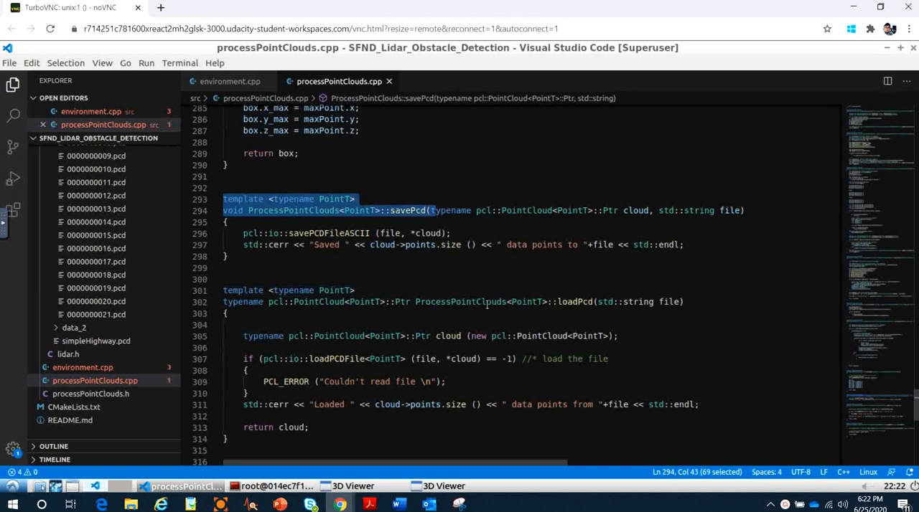
Select the whole loadPcd function to review how PCD files are read.
click(224, 290)
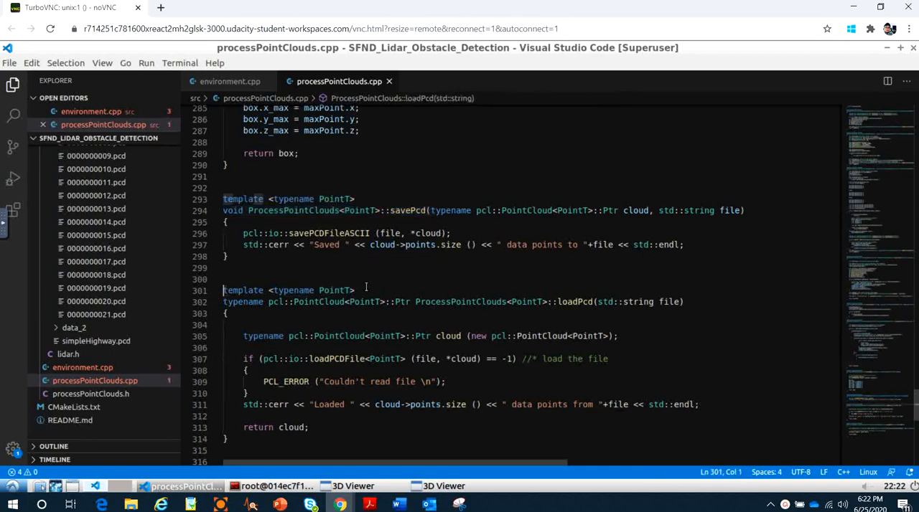
drag(224, 290, 684, 302)
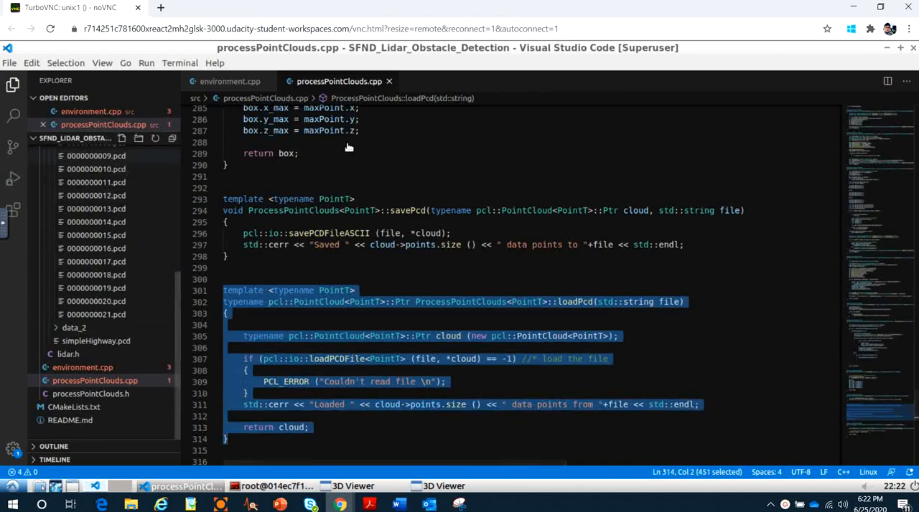
Return to environment.cpp and review the cityBlock loadPcd call and its data_1 PCD path.
click(229, 81)
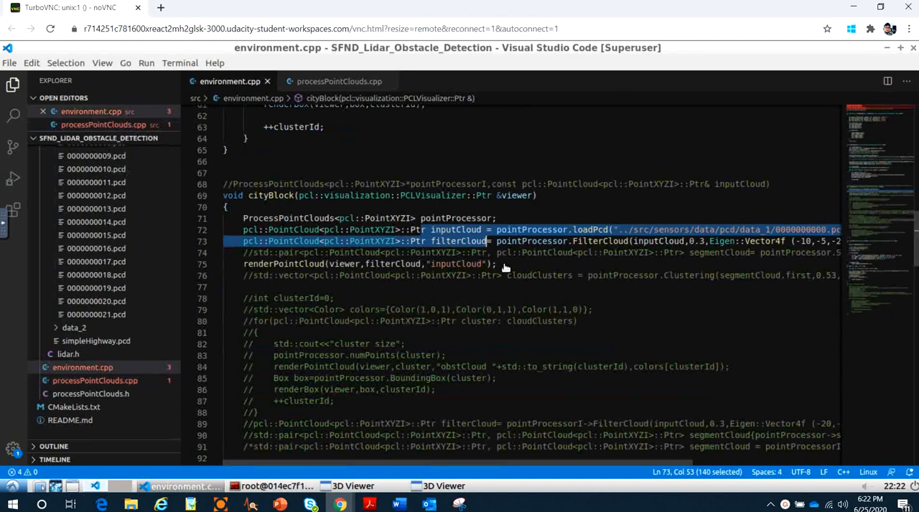
click(618, 328)
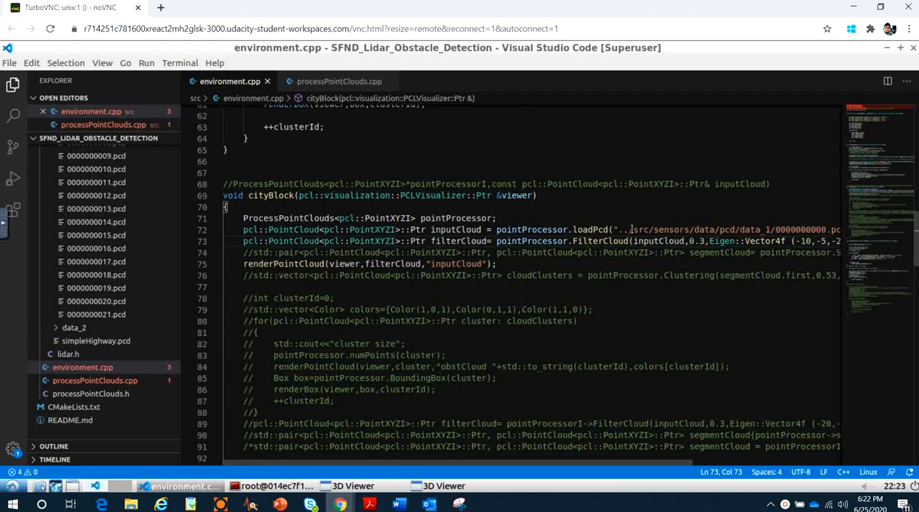
scroll(right, 3)
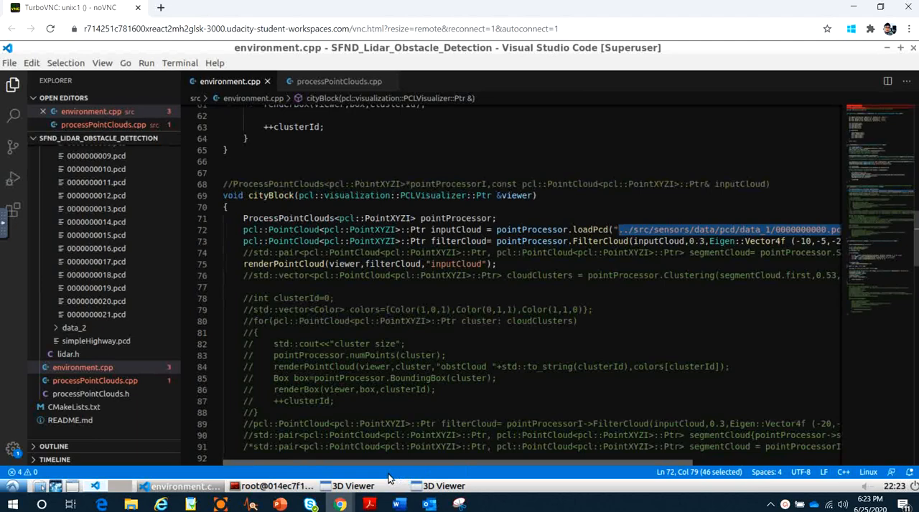
mouse_move(466, 485)
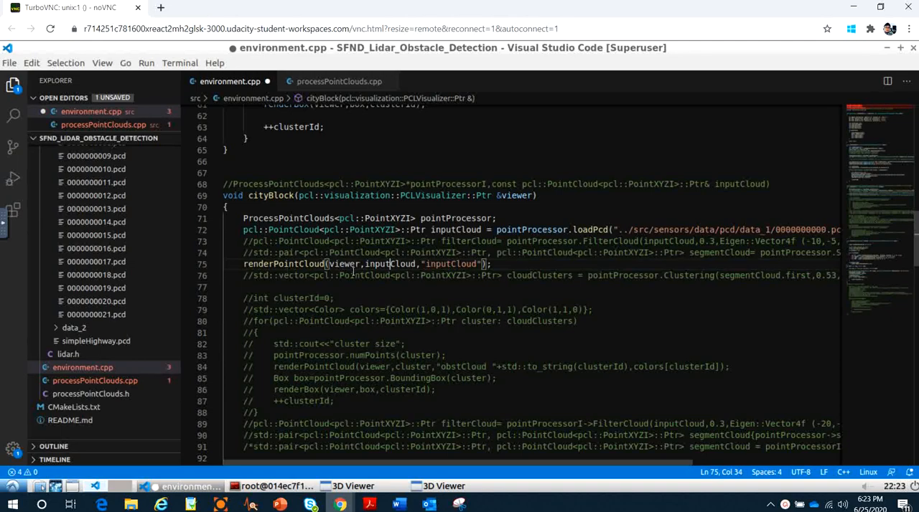
Save the edited environment.cpp and bring the build terminal forward to run make.
click(393, 276)
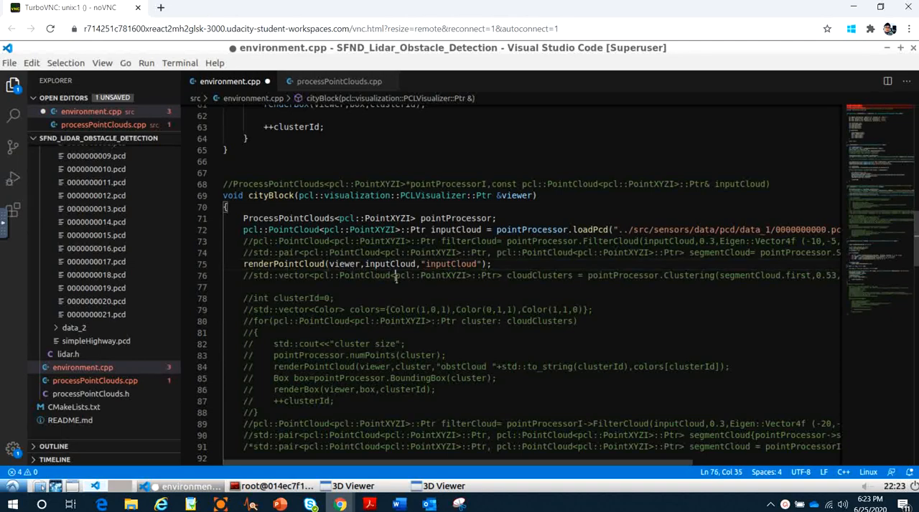
key(ctrl+s)
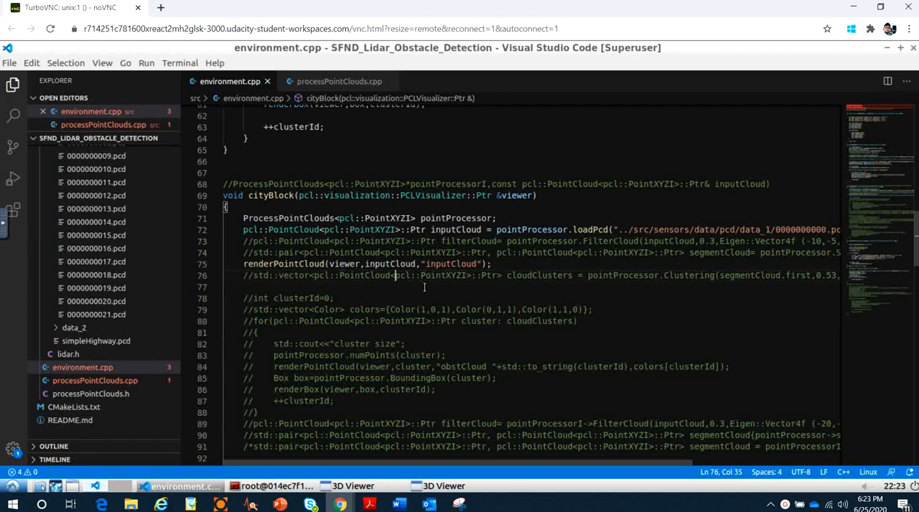
click(276, 485)
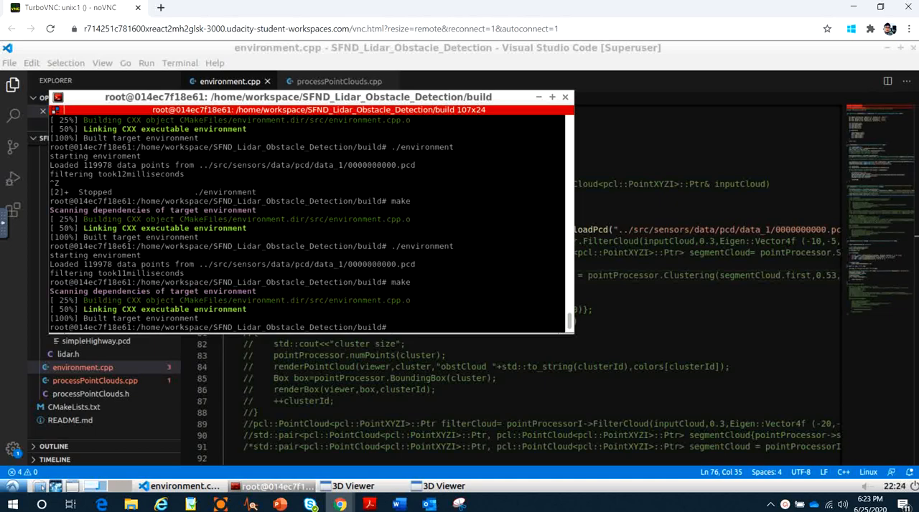
Run ./environment and rotate the 3D Viewer showing the full unfiltered city cloud.
text(./environment)
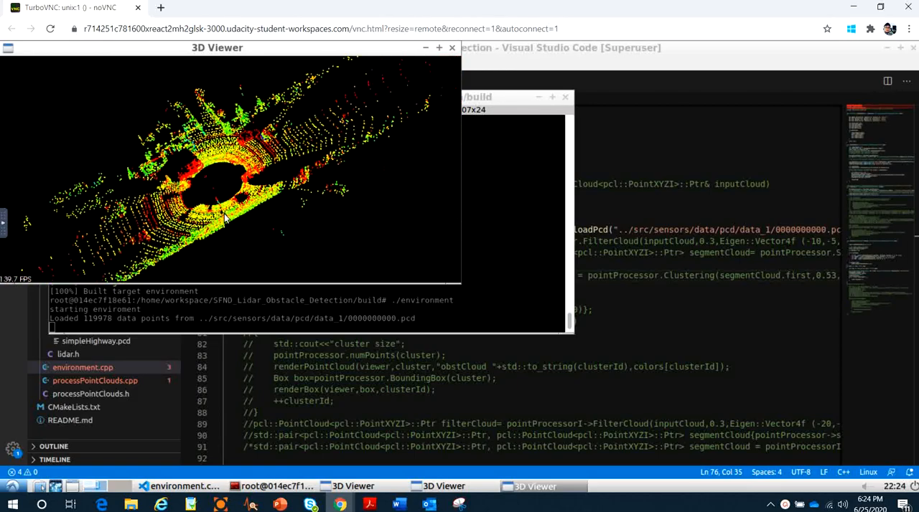
drag(223, 218, 304, 204)
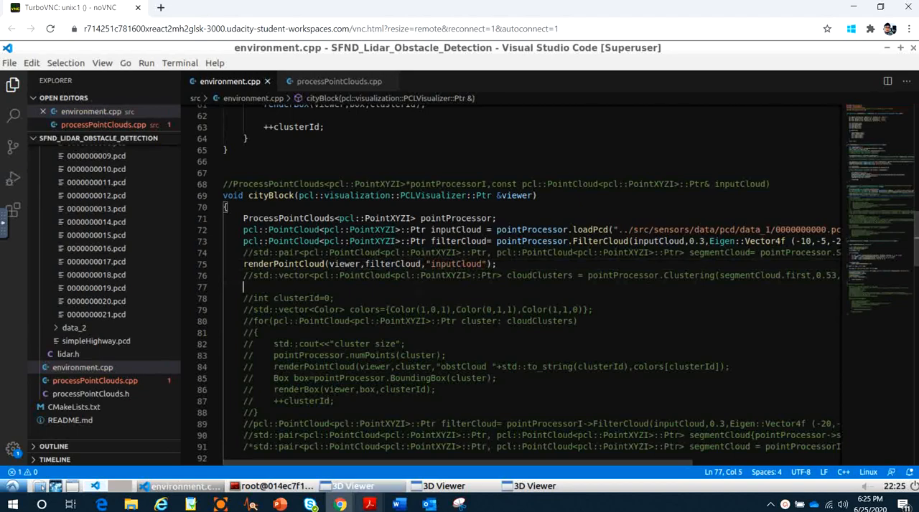
Bring the build terminal forward to recompile environment with make.
click(269, 486)
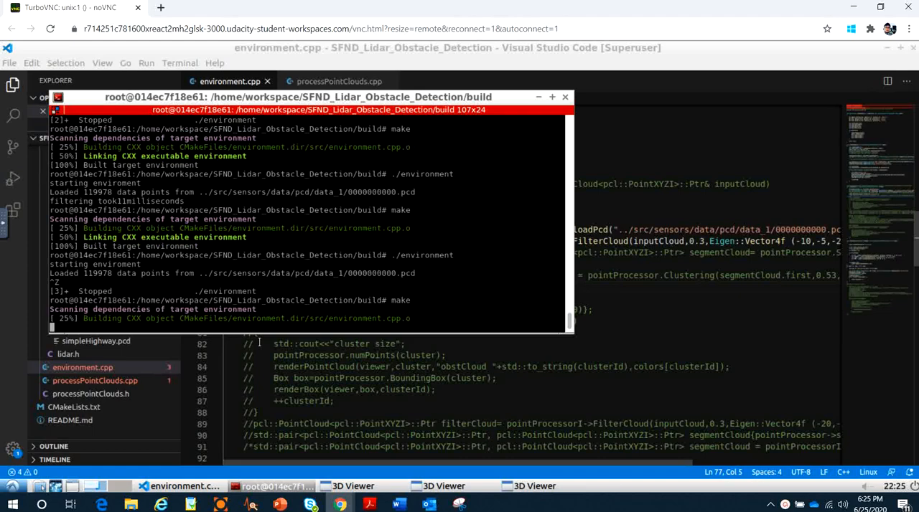
mouse_move(310, 273)
text(./e)
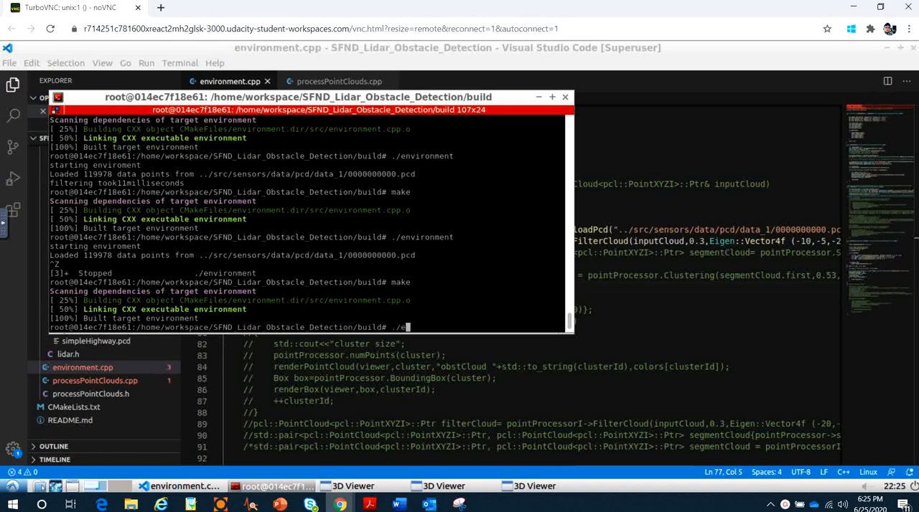
Launch the rebuilt ./environment so the voxel-filtered, cropped cloud appears in the viewer.
key(Return)
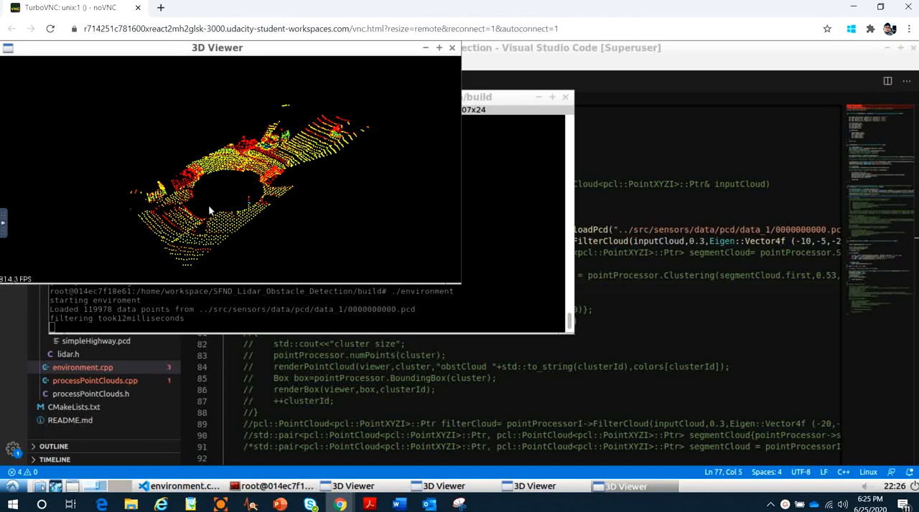
Zoom and orbit the filtered city cloud, tilting and returning to an overhead road view.
drag(215, 208, 194, 179)
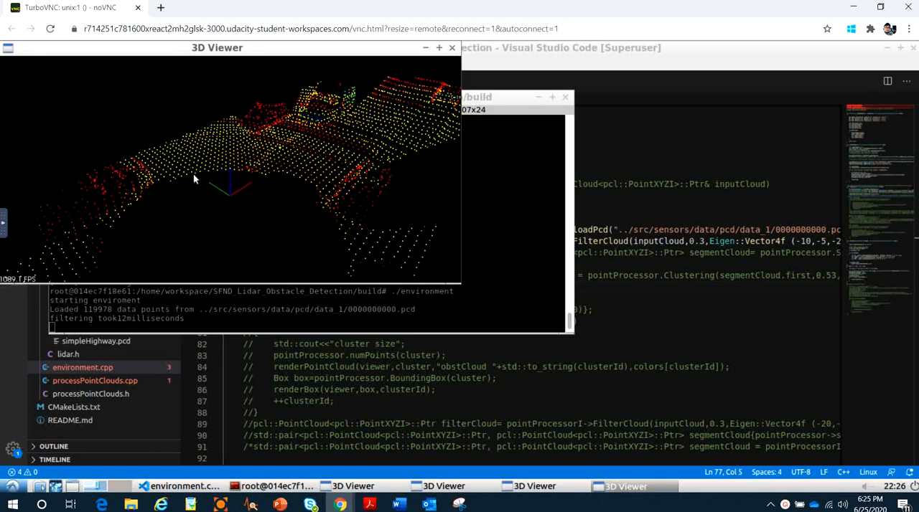
drag(193, 178, 232, 173)
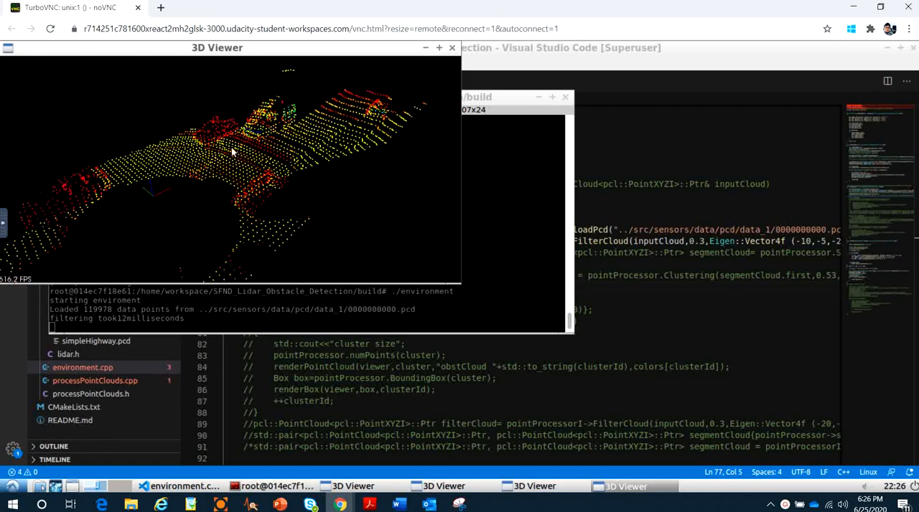
drag(237, 150, 186, 130)
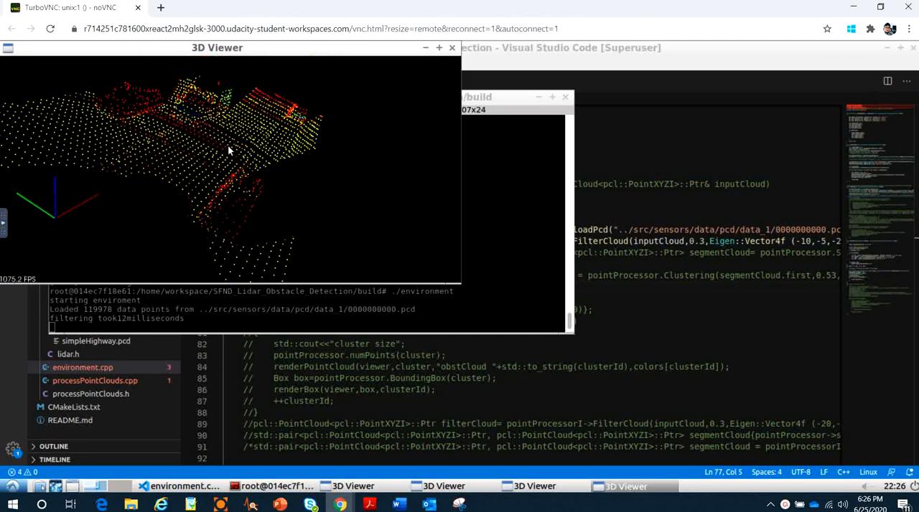
drag(230, 144, 194, 151)
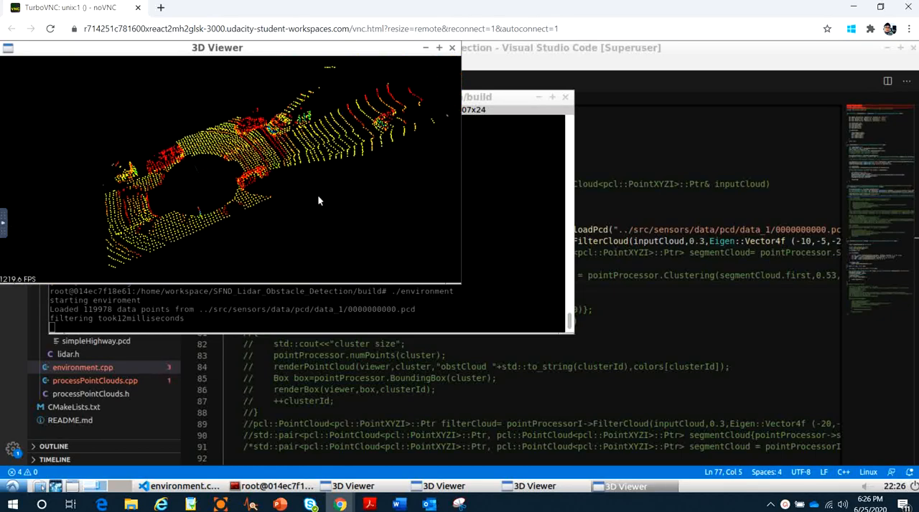
drag(319, 201, 201, 121)
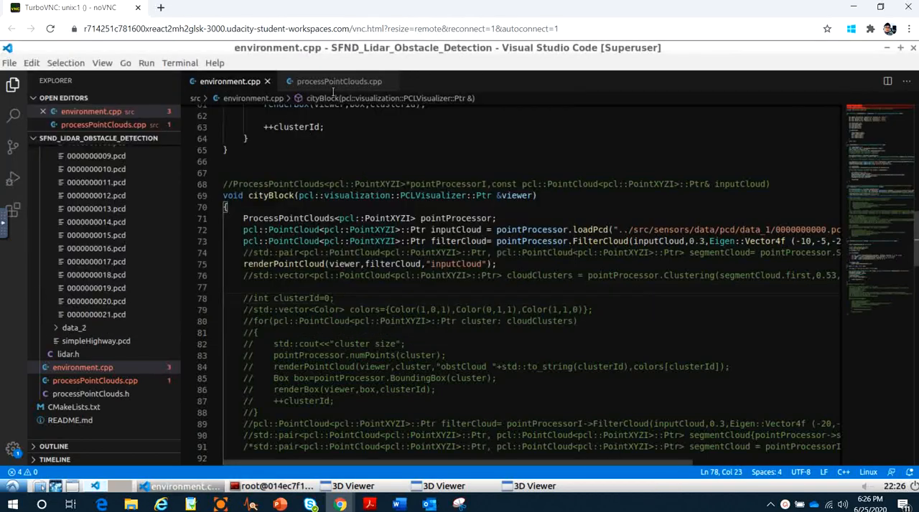
click(338, 80)
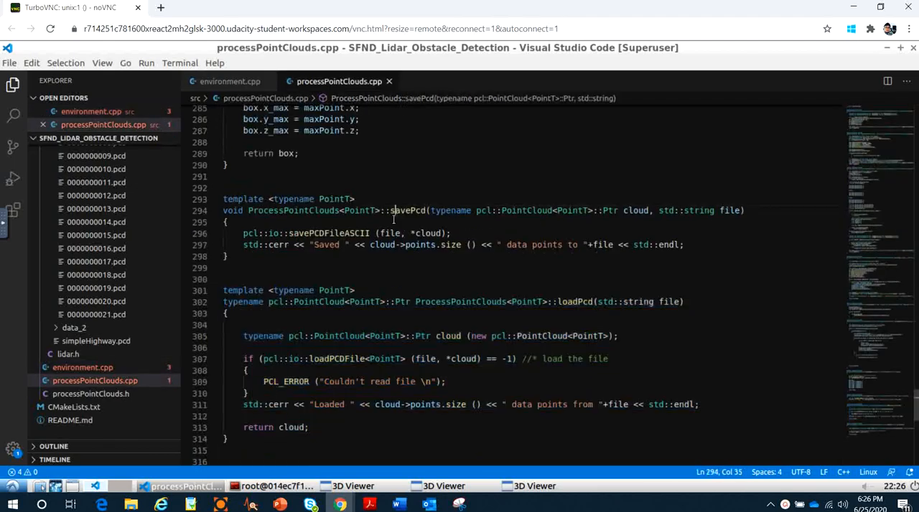
scroll(up, 3)
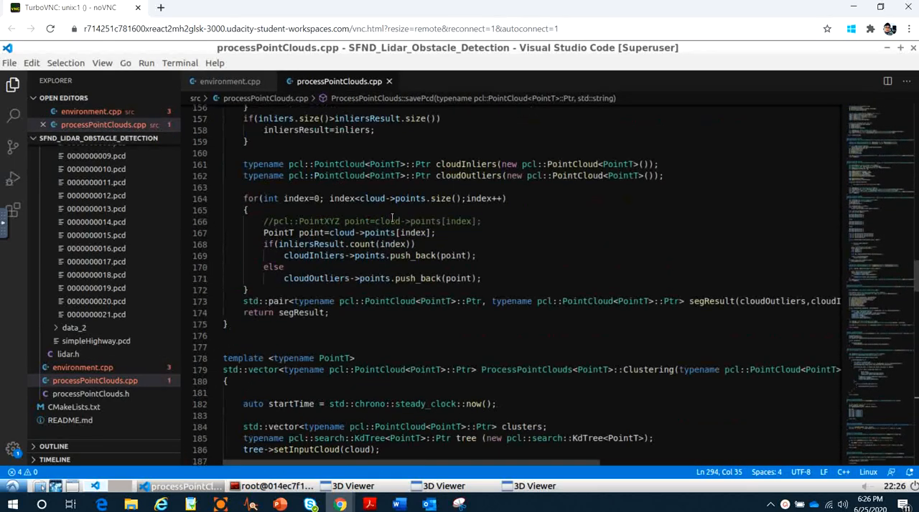
scroll(up, 3)
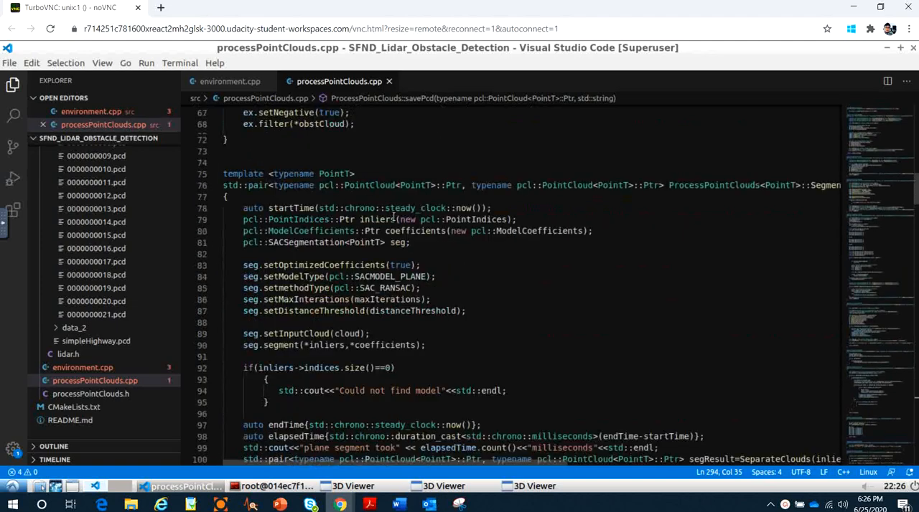
scroll(up, 3)
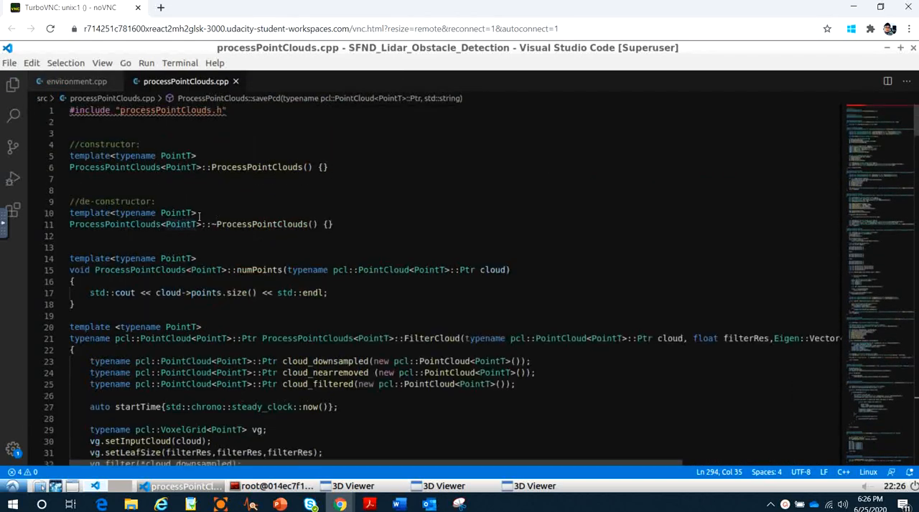
scroll(down, 3)
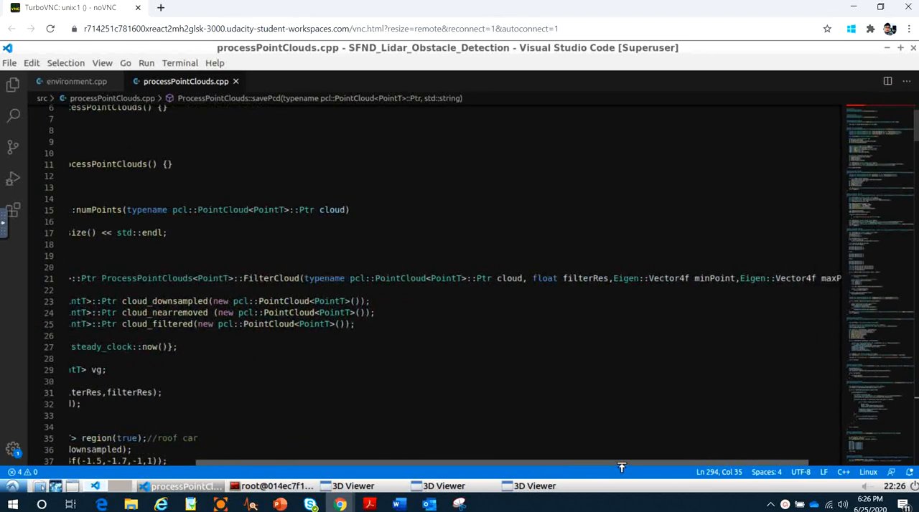
scroll(left, 3)
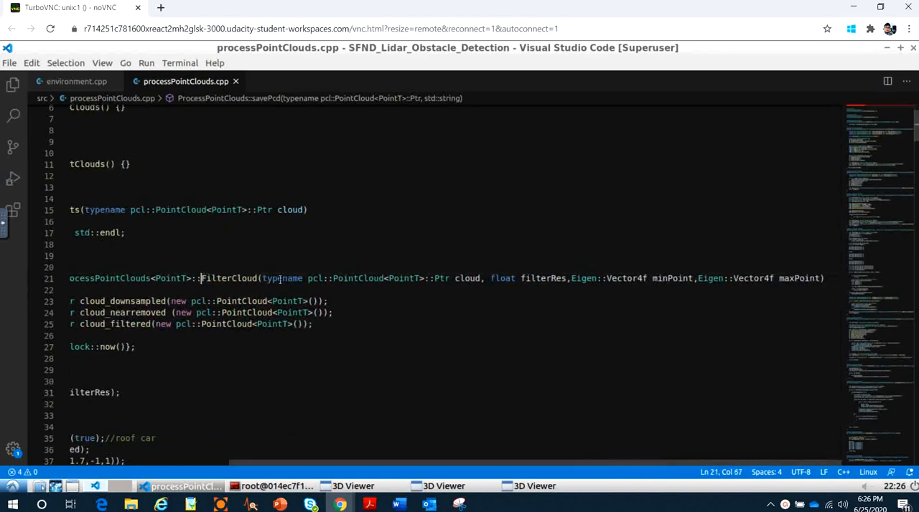
double_click(229, 278)
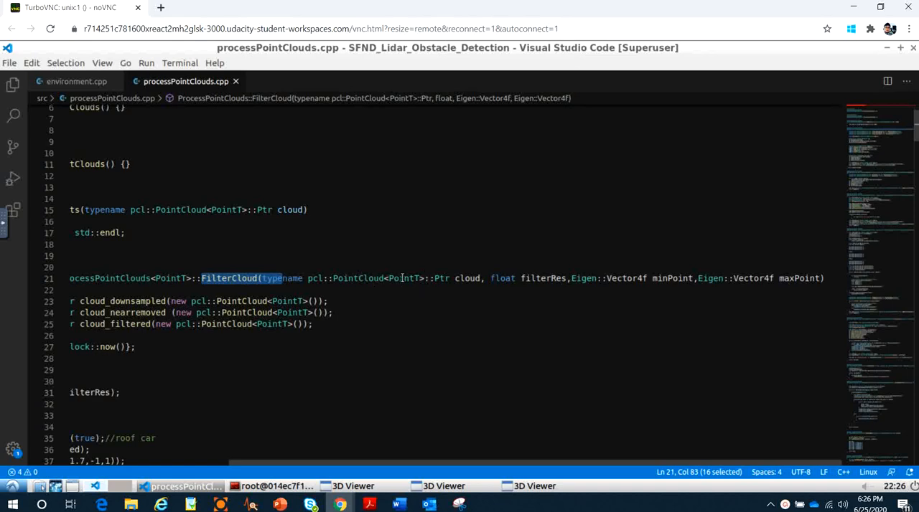
click(422, 279)
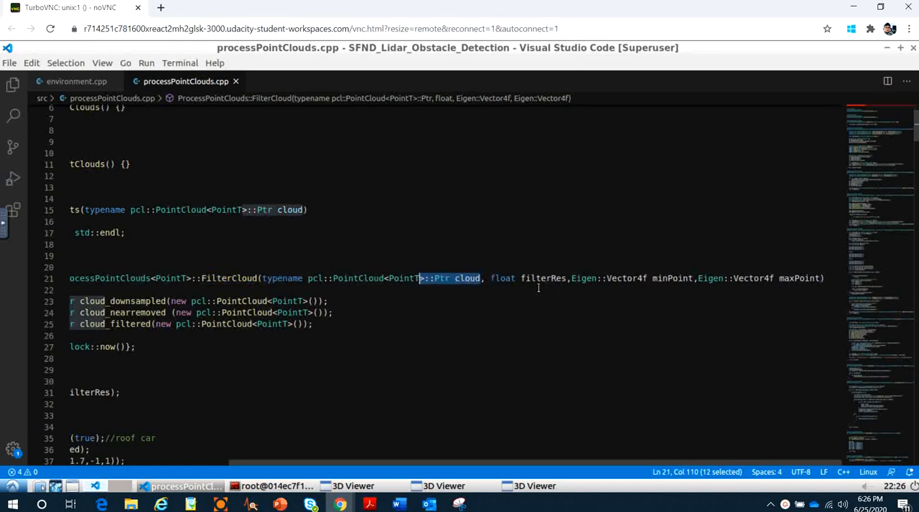
click(542, 278)
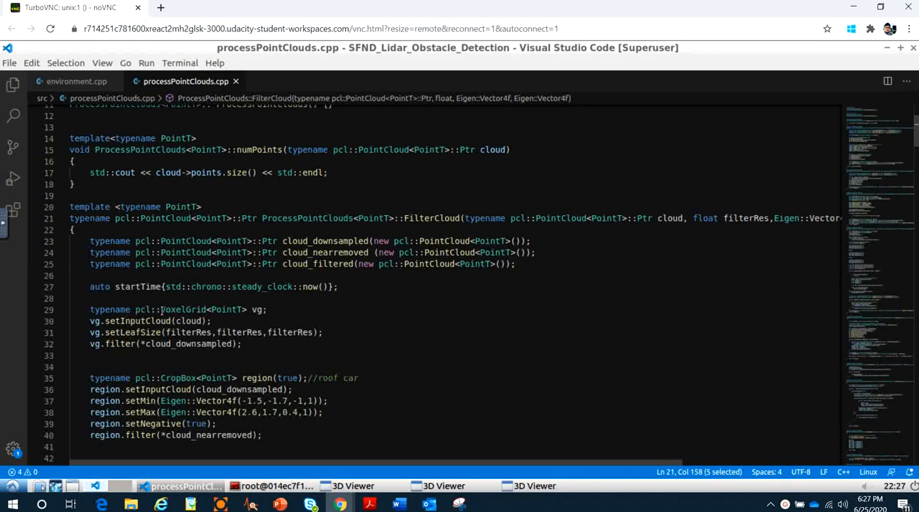
Highlight the VoxelGrid type and the roof car crop comment while reviewing FilterCloud.
double_click(183, 310)
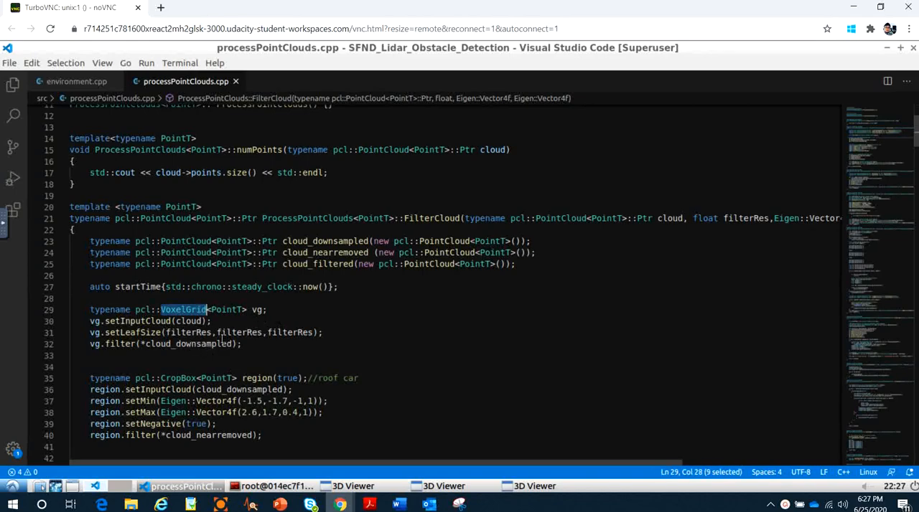
scroll(down, 3)
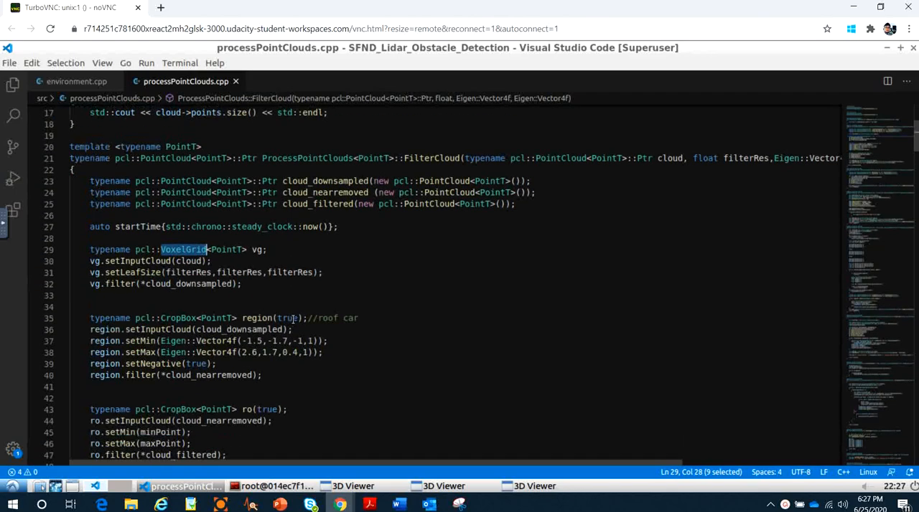
scroll(down, 3)
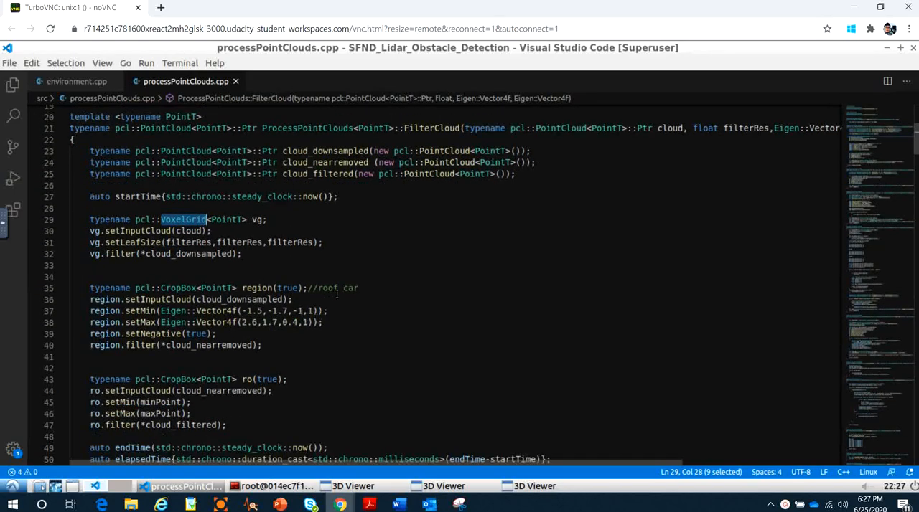
double_click(324, 287)
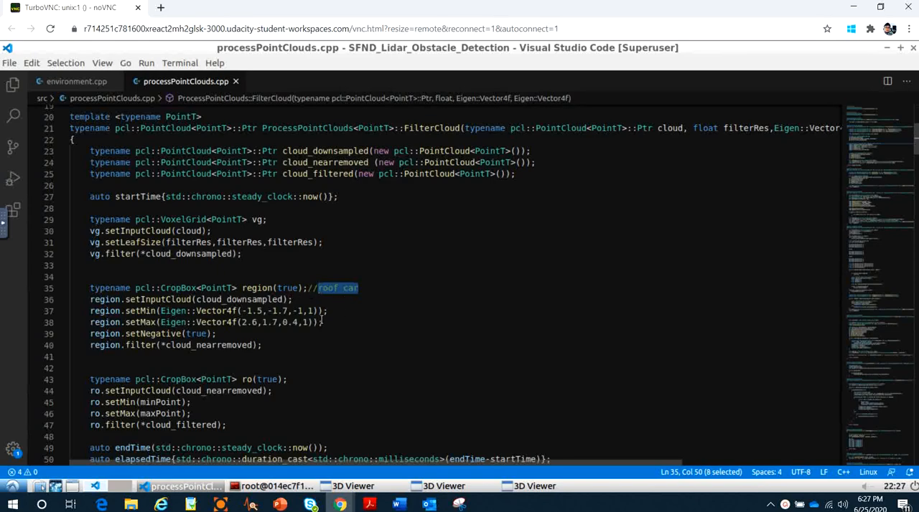
mouse_move(548, 432)
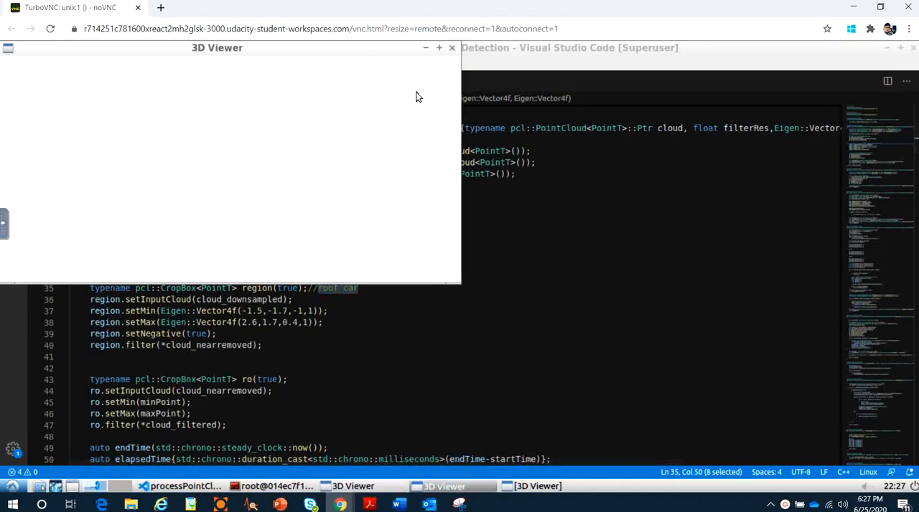
Check the terminal's 40 ms filtering output, bring the 3D Viewer forward and minimize the terminal.
click(275, 485)
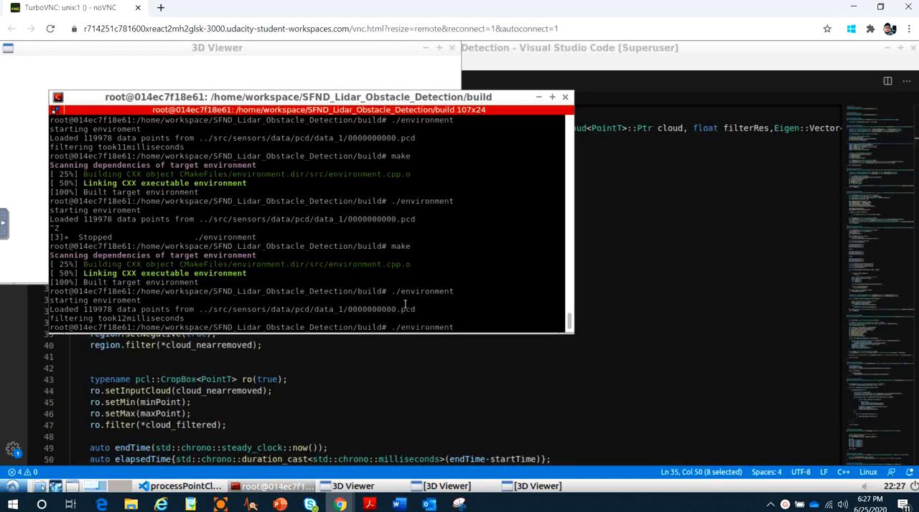
click(354, 485)
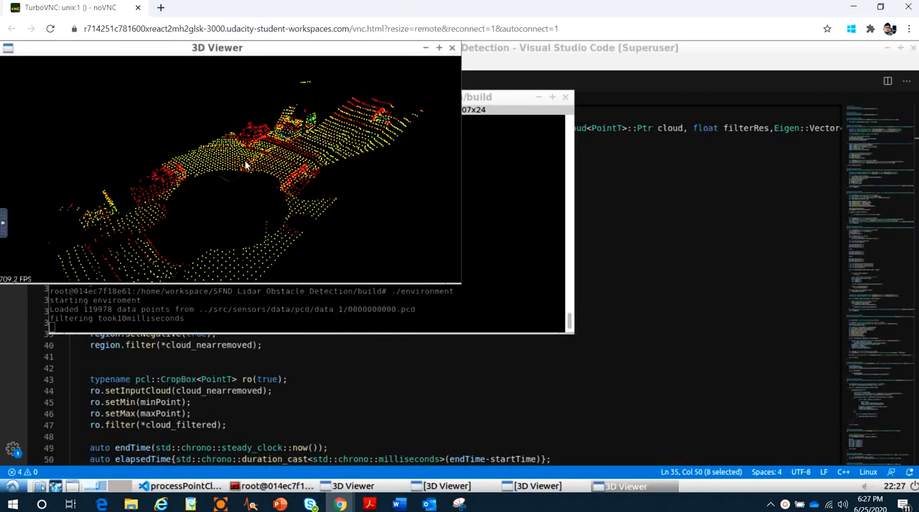
mouse_move(201, 193)
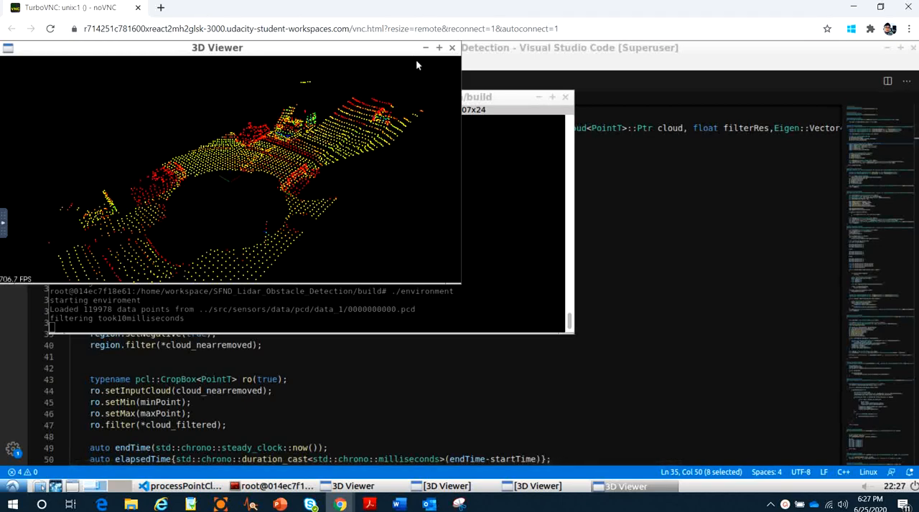
mouse_move(241, 204)
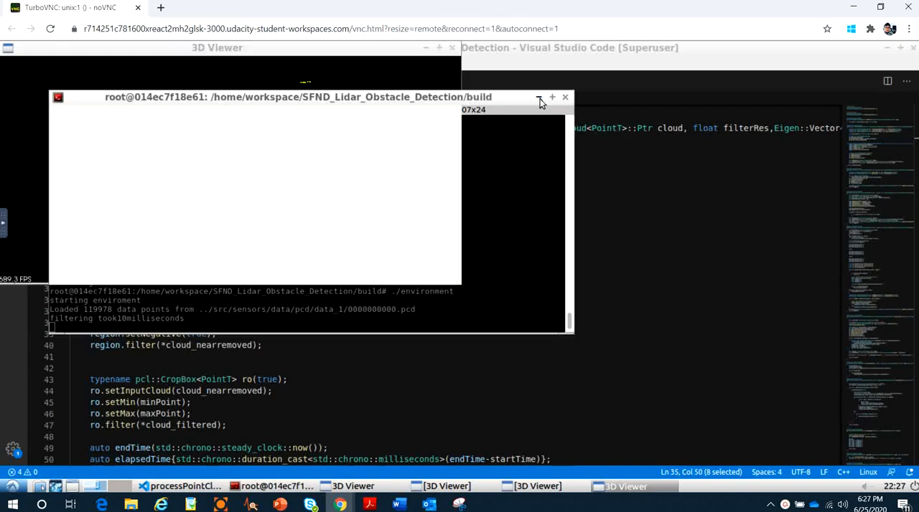
click(540, 98)
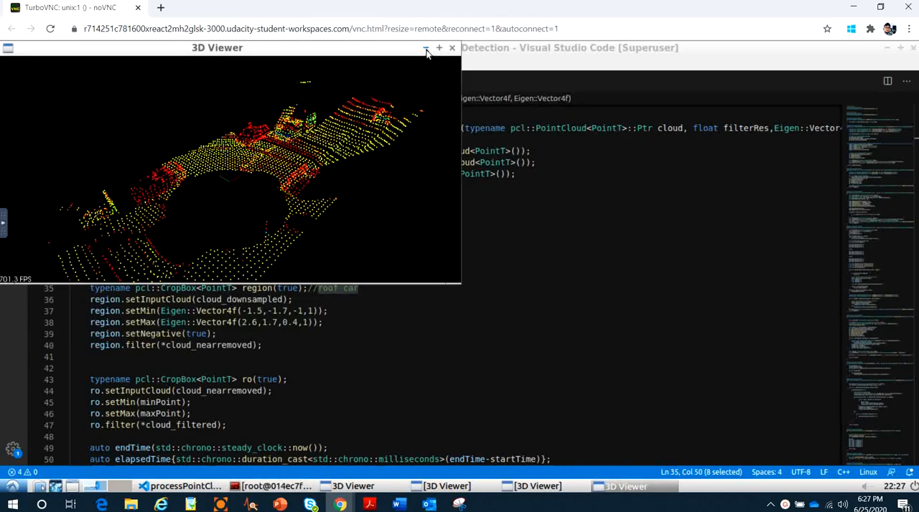
Review FilterCloud's second CropBox block and return statement, then switch to environment.cpp's cityBlock.
click(425, 49)
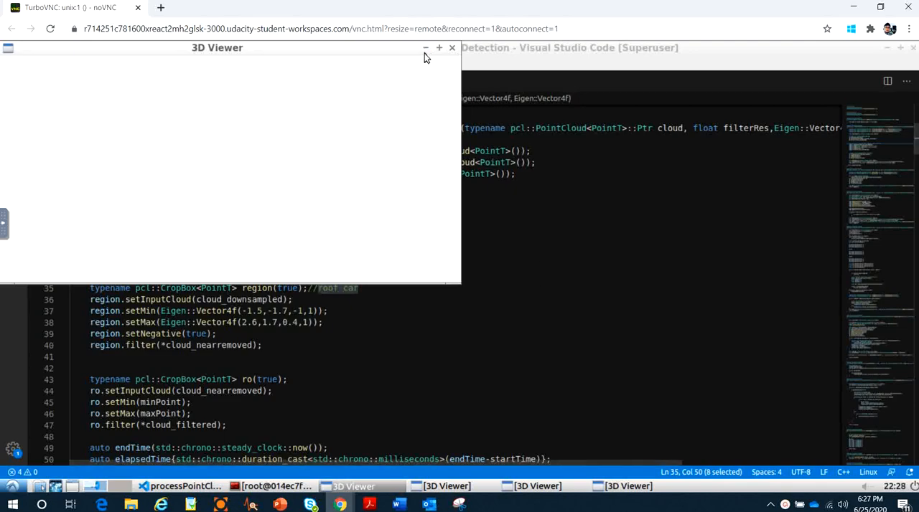
click(425, 49)
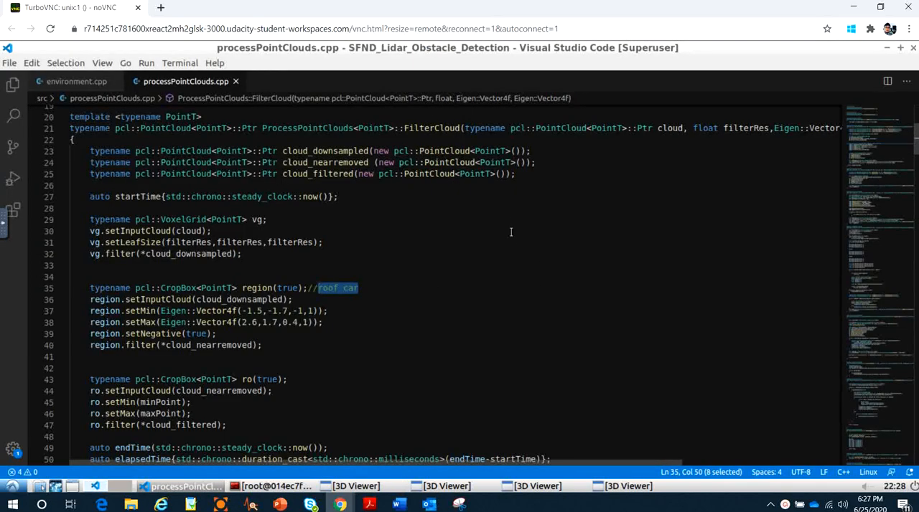
scroll(down, 3)
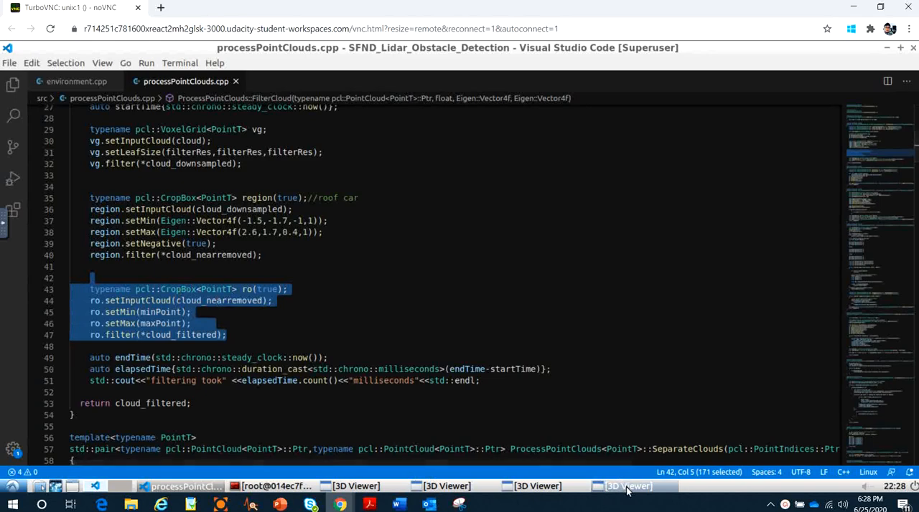
click(629, 486)
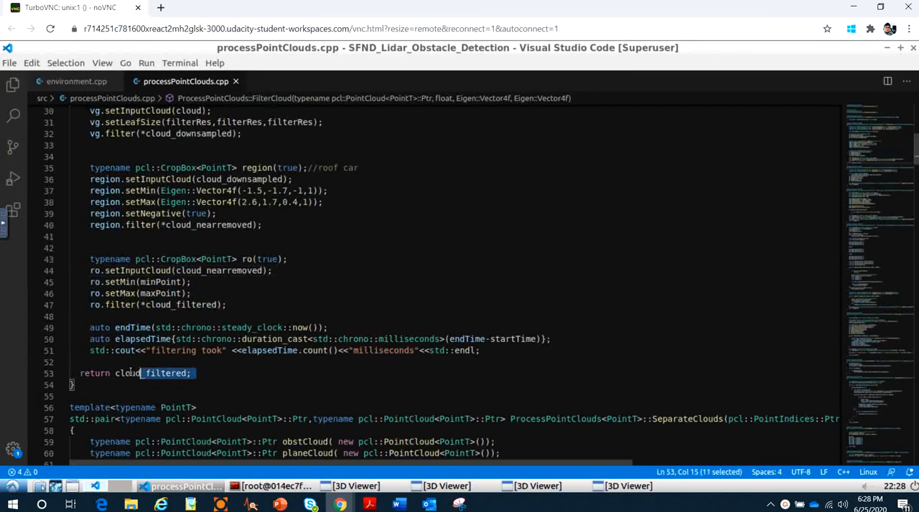
scroll(up, 3)
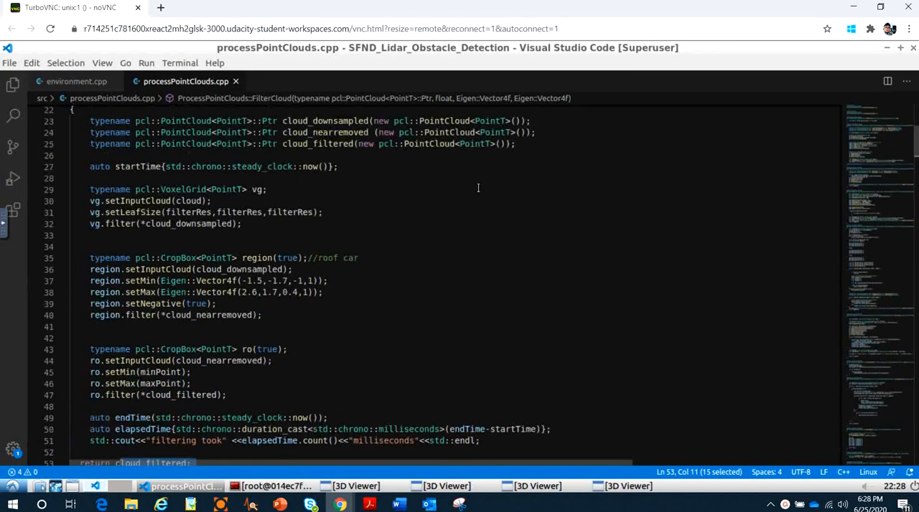
click(78, 81)
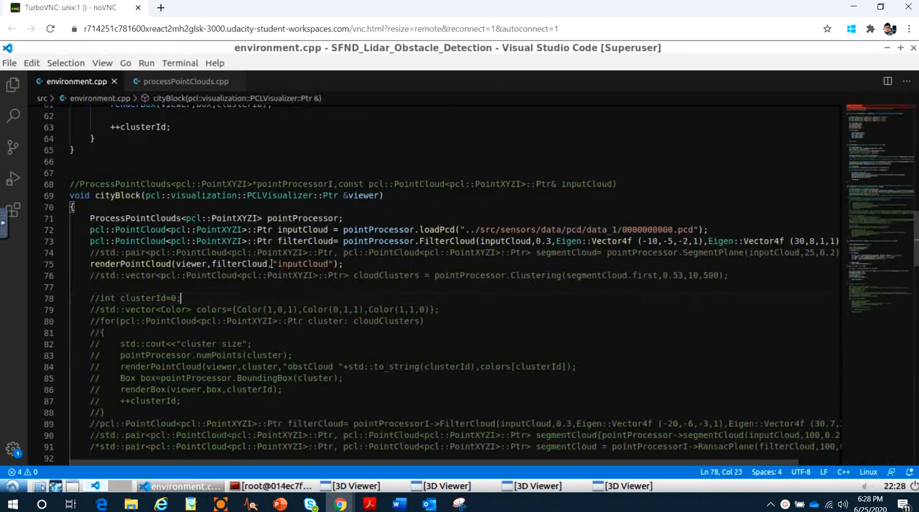
Glance further down cityBlock, then switch to the Word notes document.
scroll(down, 3)
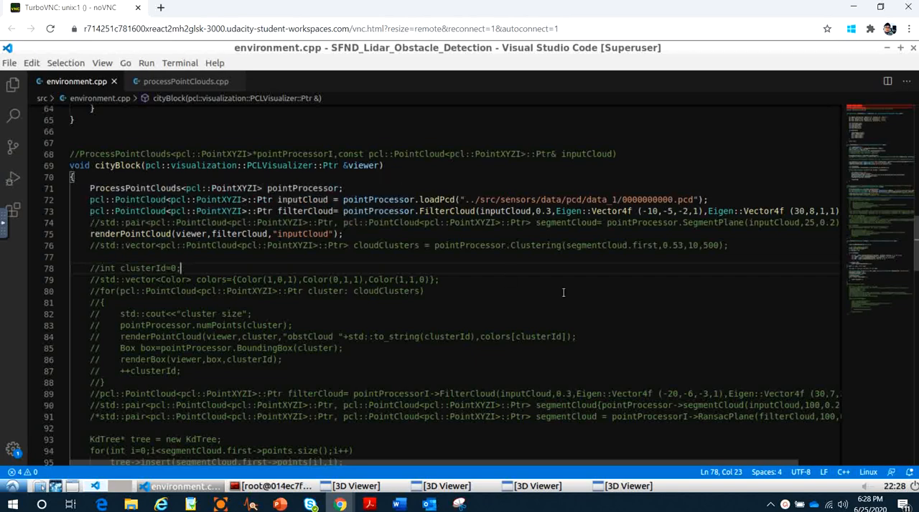
click(399, 502)
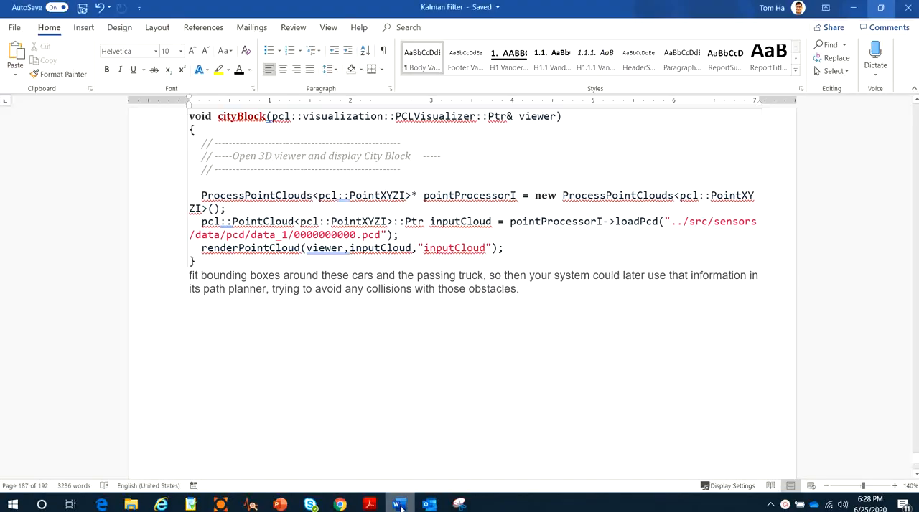
Scroll the notes past the PointXYZI paragraph to the sparse cloud image and Filtering with PCL heading.
scroll(down, 3)
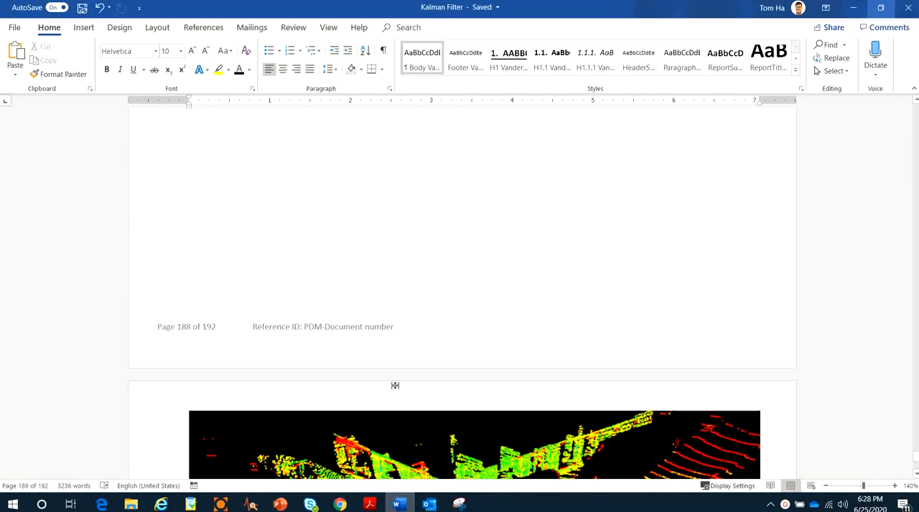
scroll(down, 3)
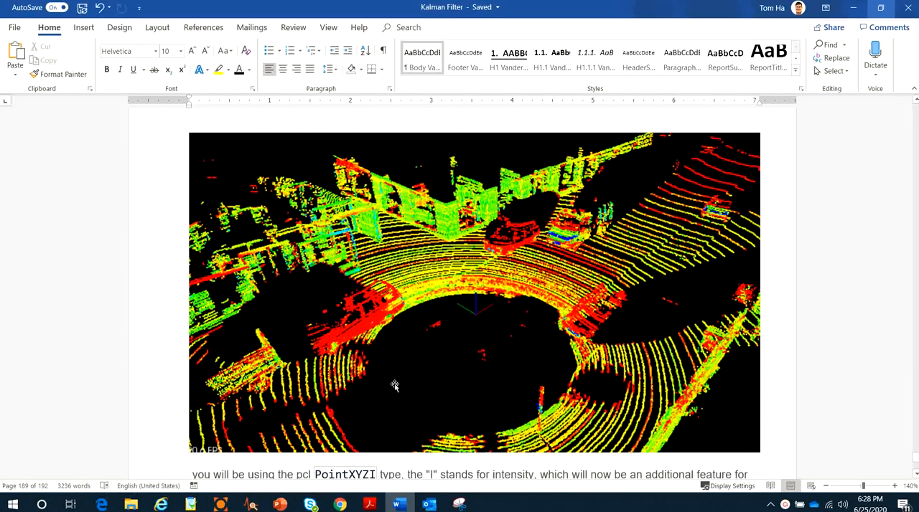
scroll(down, 3)
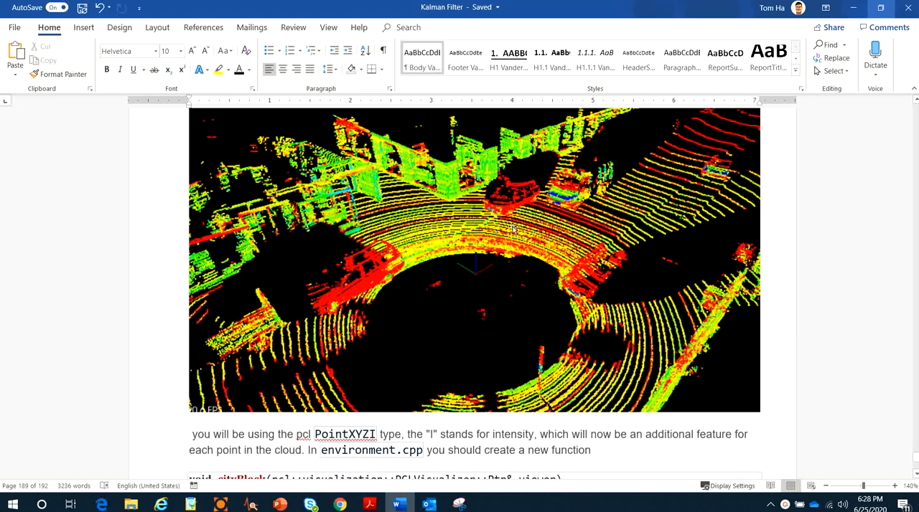
mouse_move(534, 165)
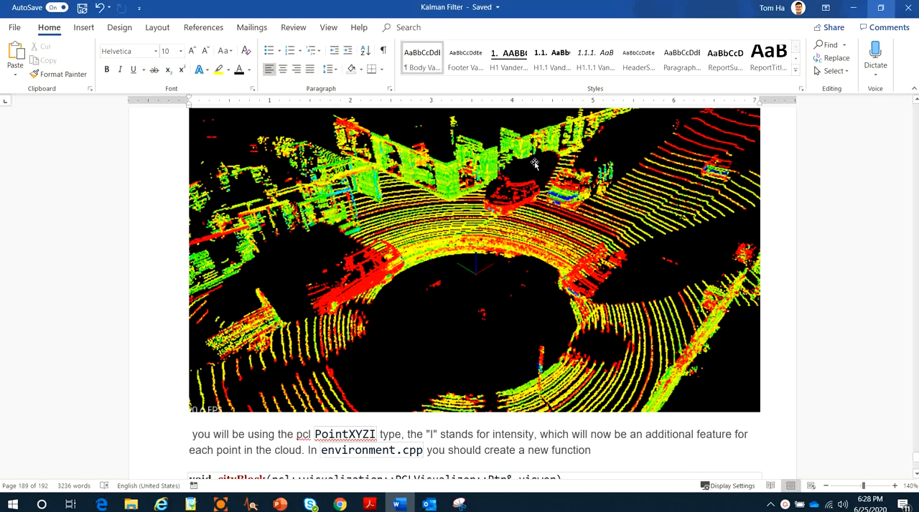
scroll(down, 3)
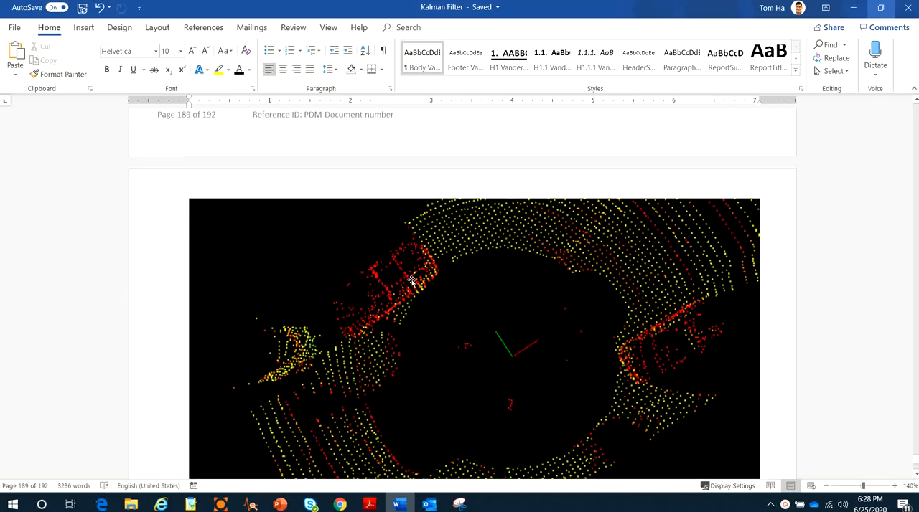
scroll(down, 3)
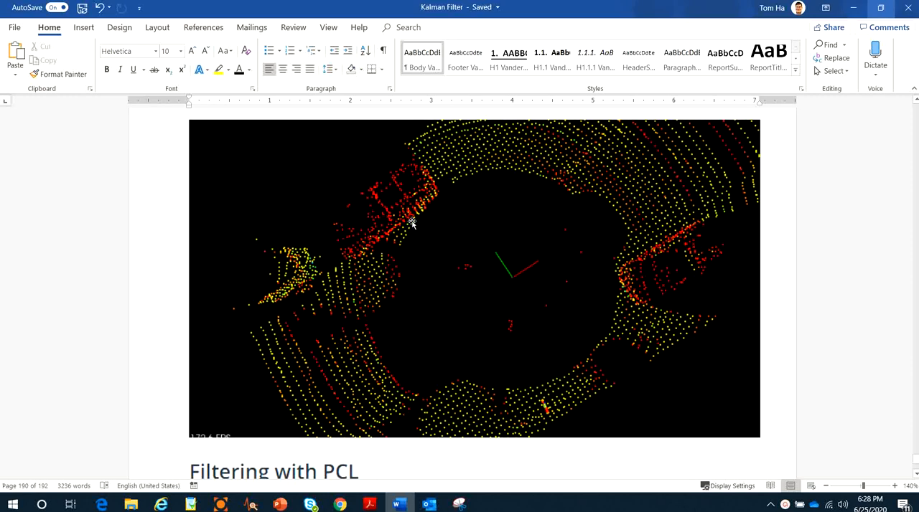
mouse_move(415, 233)
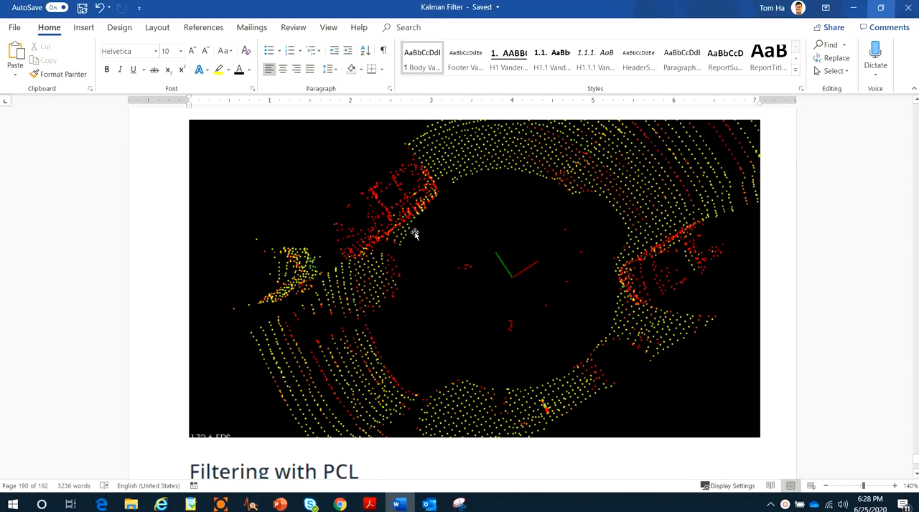
mouse_move(423, 211)
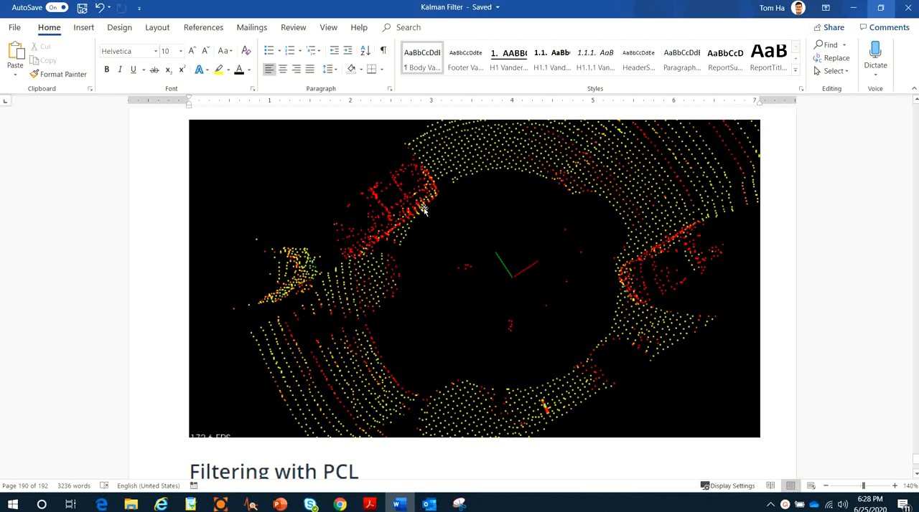
scroll(down, 3)
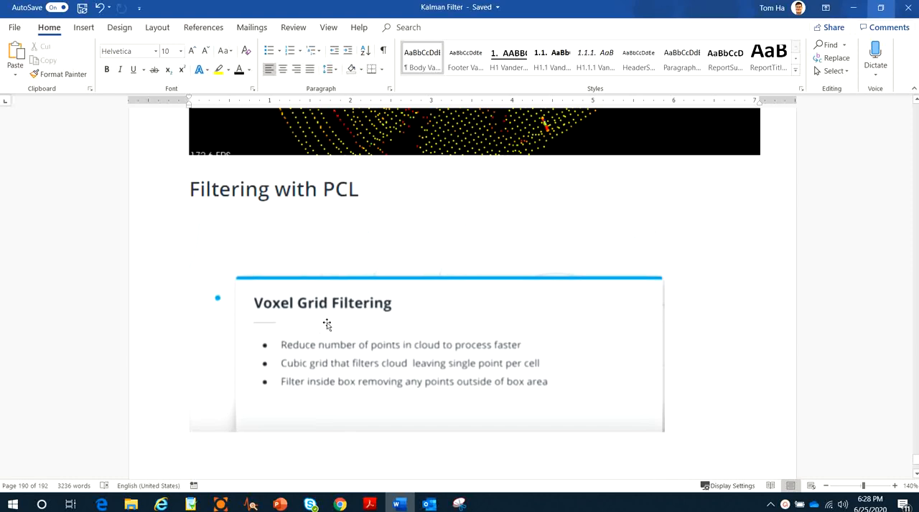
mouse_move(399, 359)
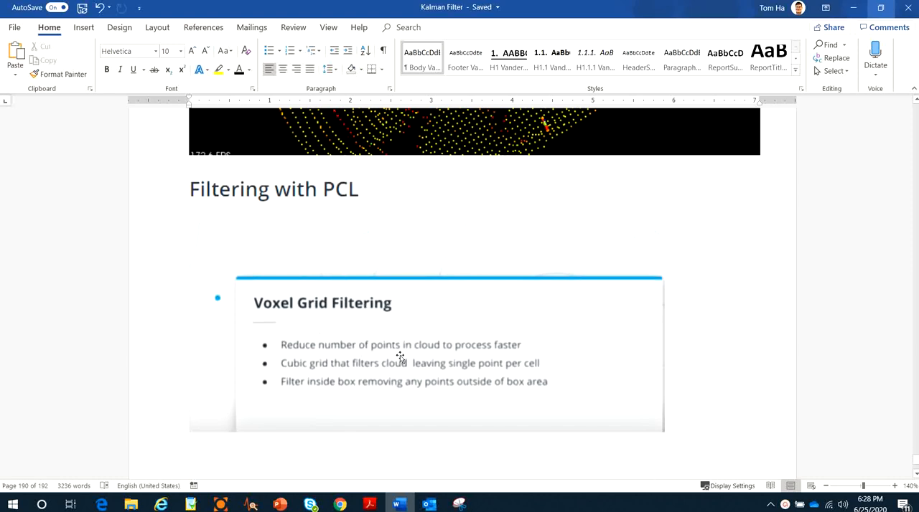
mouse_move(452, 364)
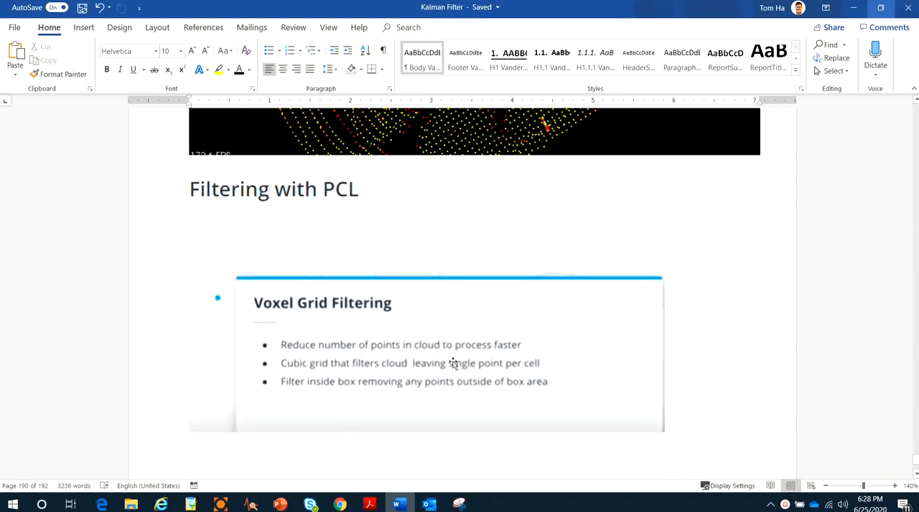
Scroll to the Voxel Grid Filtering slide and the 3.6 Voxel Grid explanation on page 190.
scroll(down, 3)
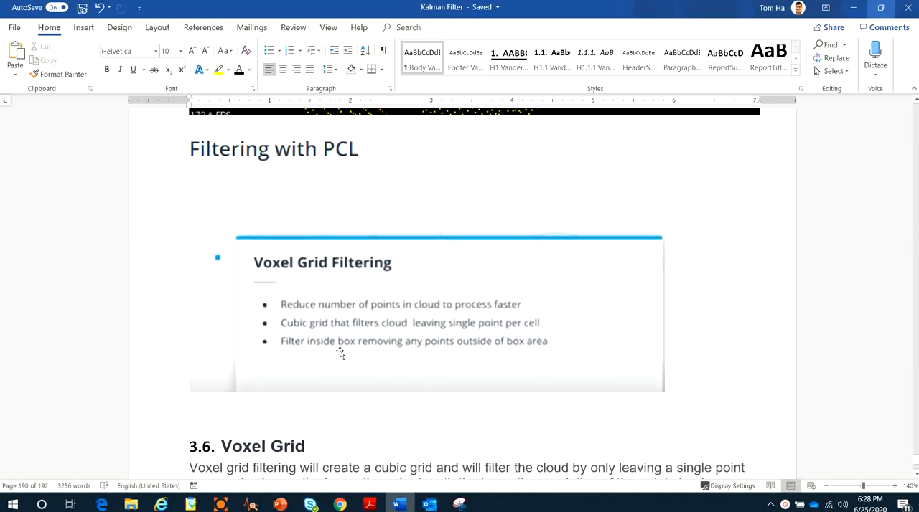
mouse_move(442, 343)
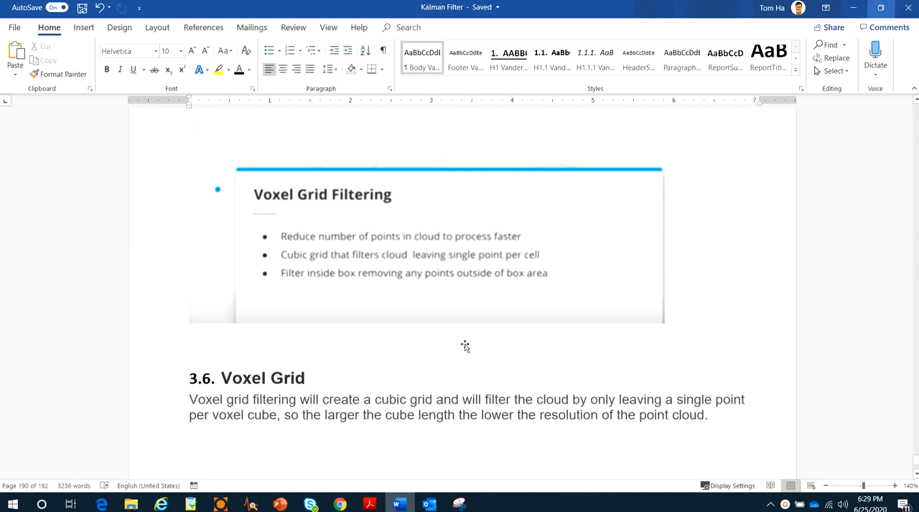
scroll(up, 3)
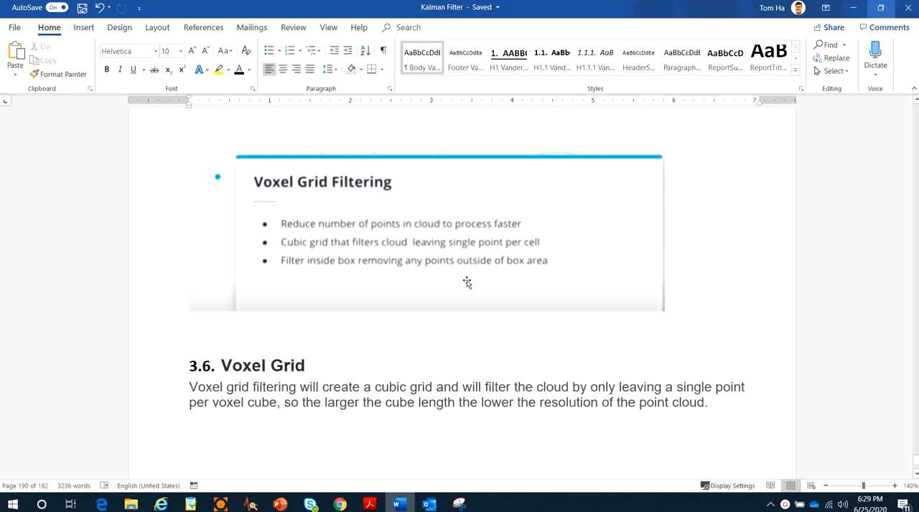
scroll(down, 3)
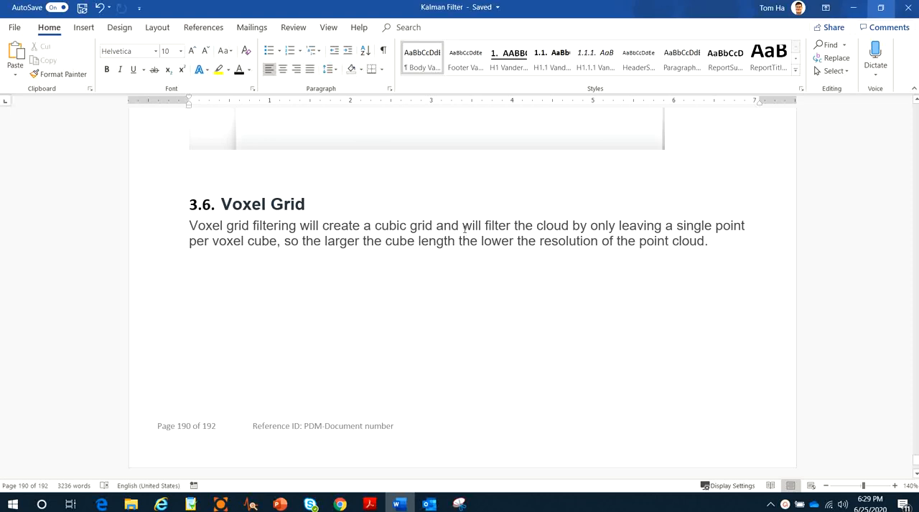
mouse_move(372, 280)
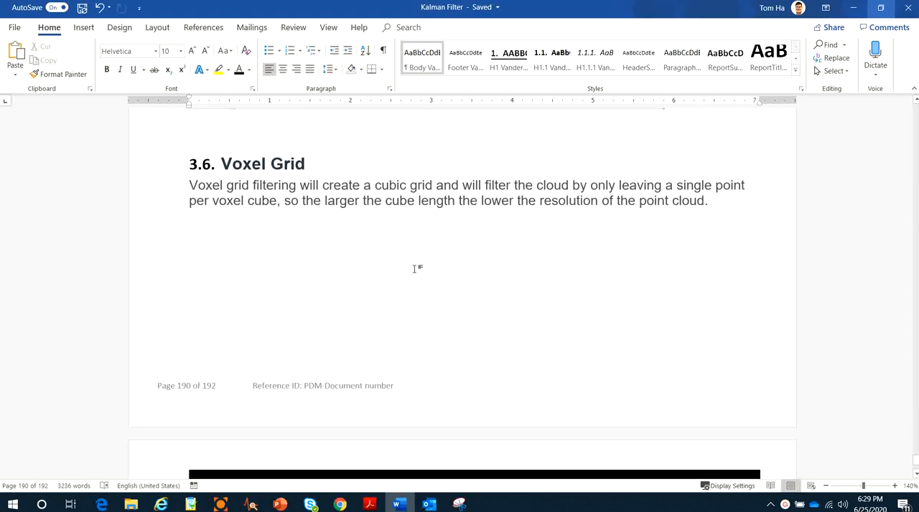
mouse_move(423, 276)
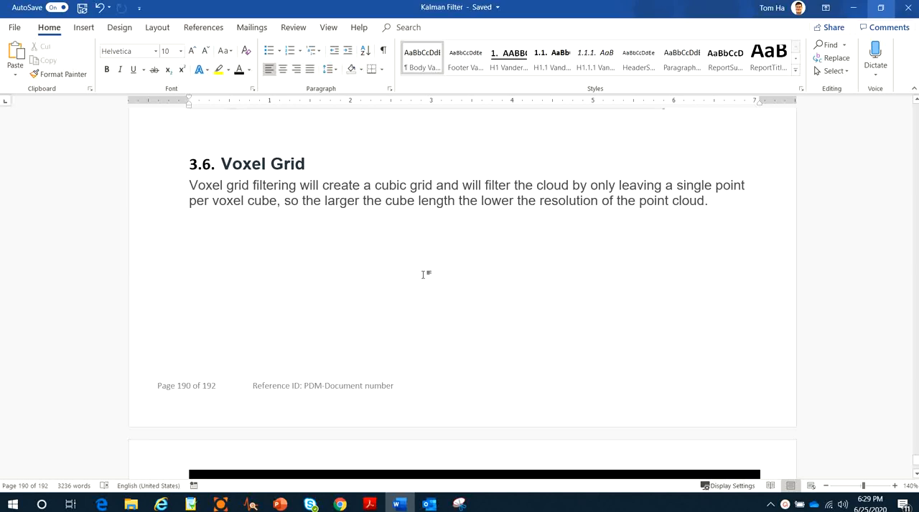
scroll(down, 3)
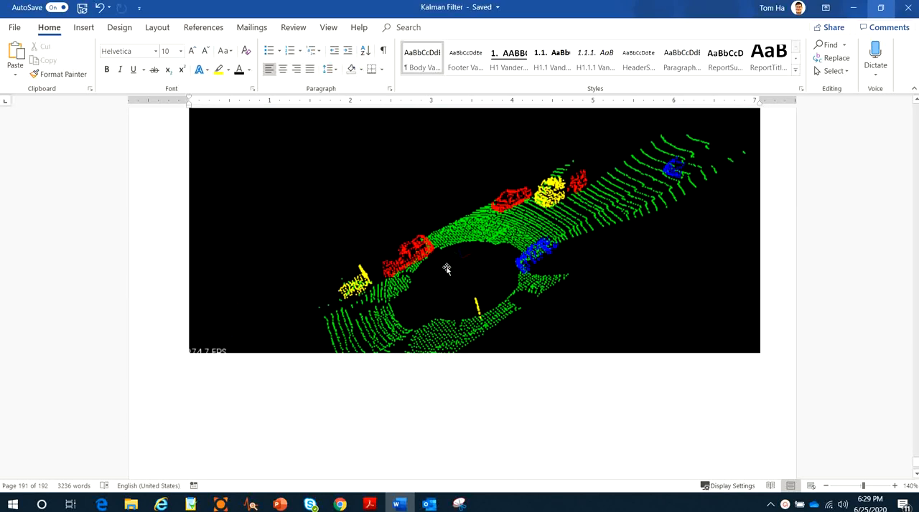
Scroll to page 191's cropped city cloud image with red cars around a purple box.
scroll(up, 3)
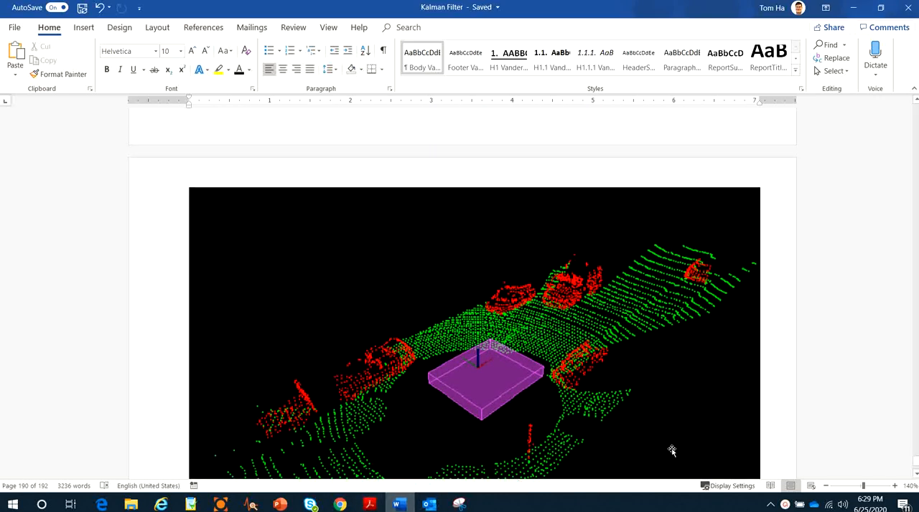
scroll(down, 3)
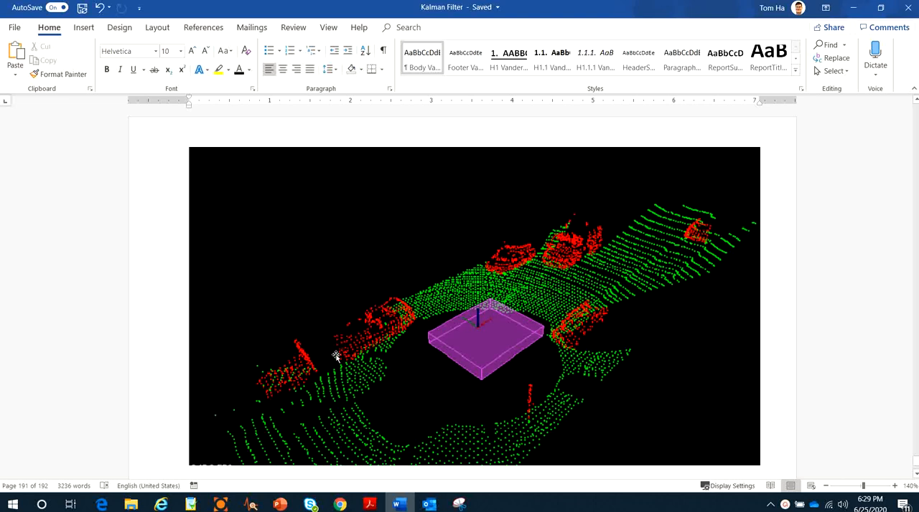
mouse_move(580, 238)
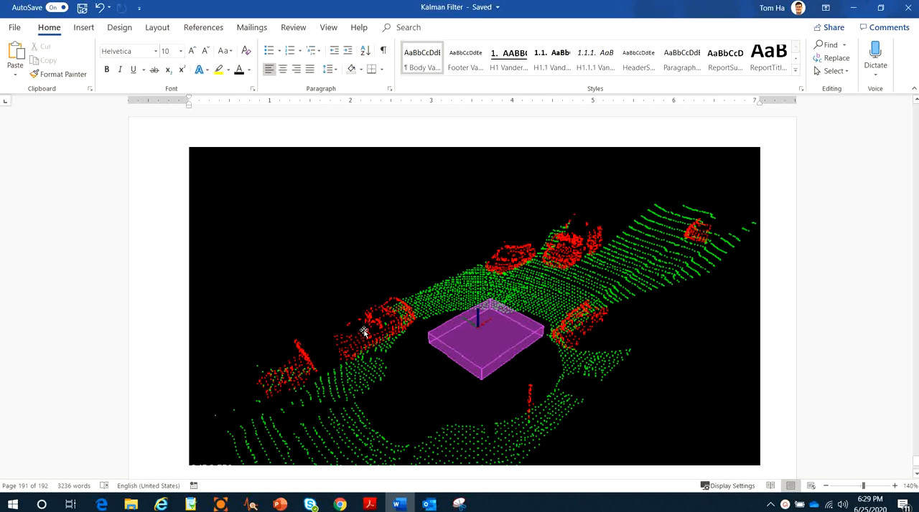
mouse_move(329, 316)
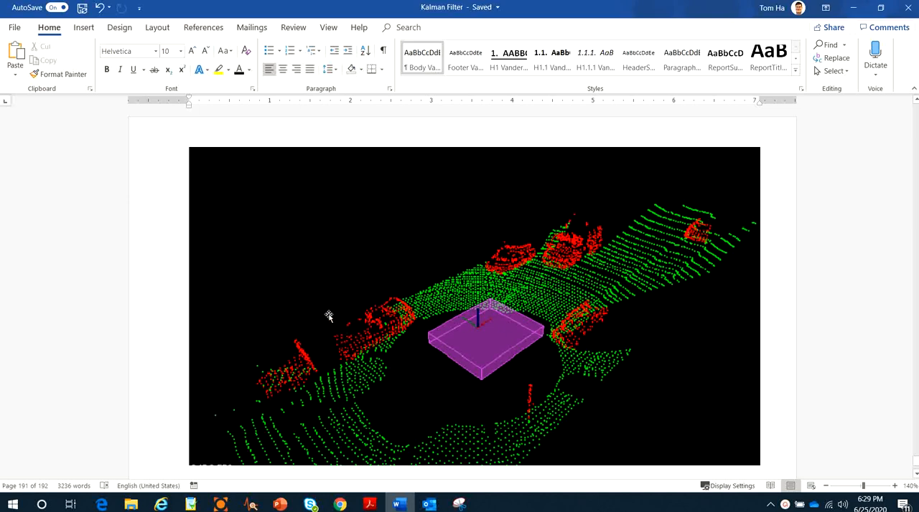
scroll(down, 3)
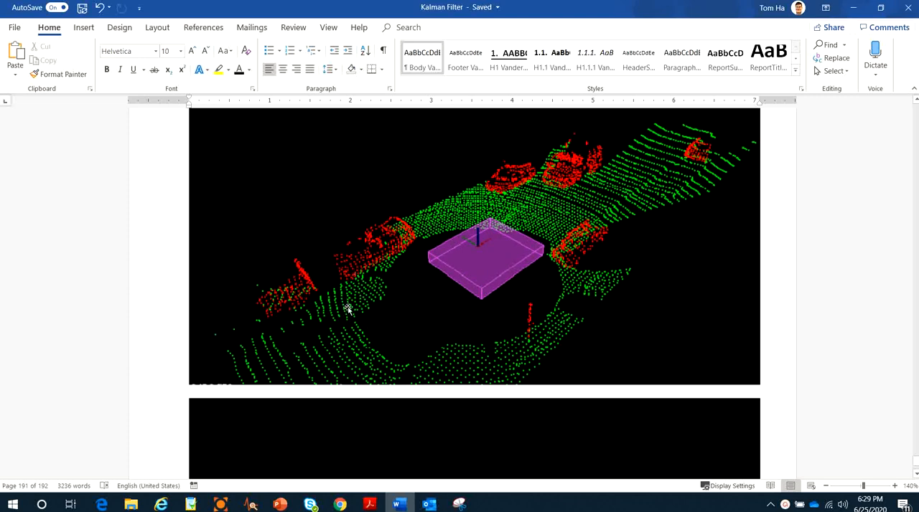
mouse_move(341, 290)
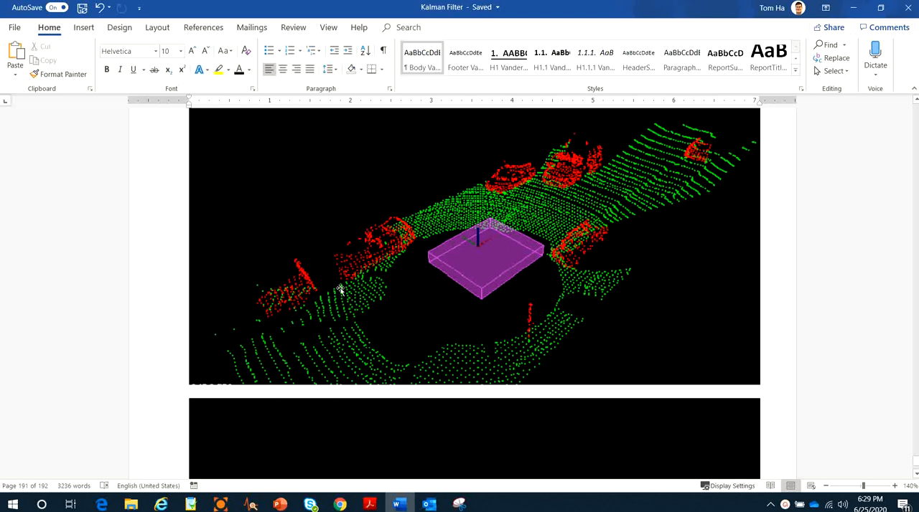
mouse_move(350, 284)
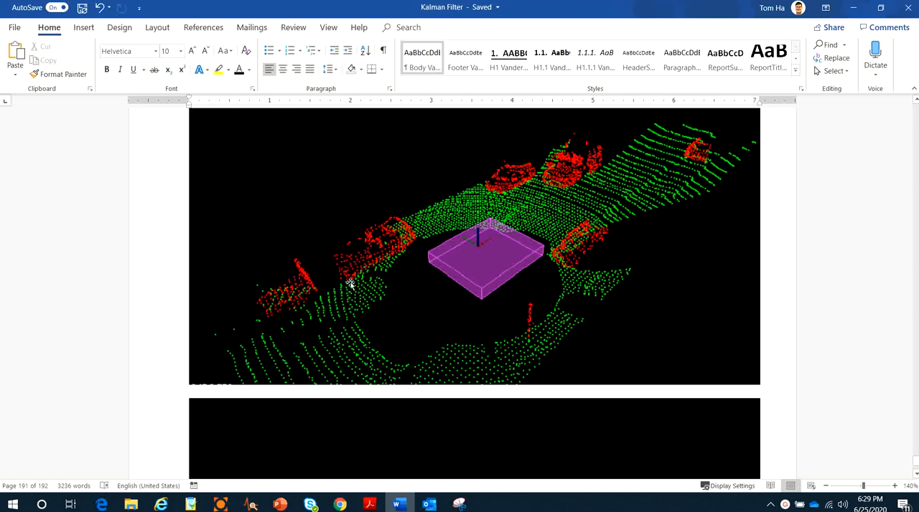
mouse_move(365, 198)
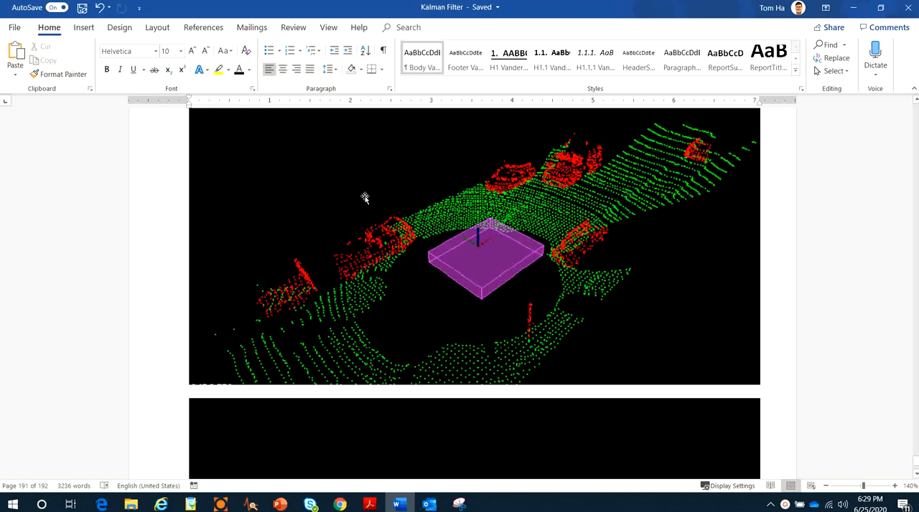
mouse_move(376, 309)
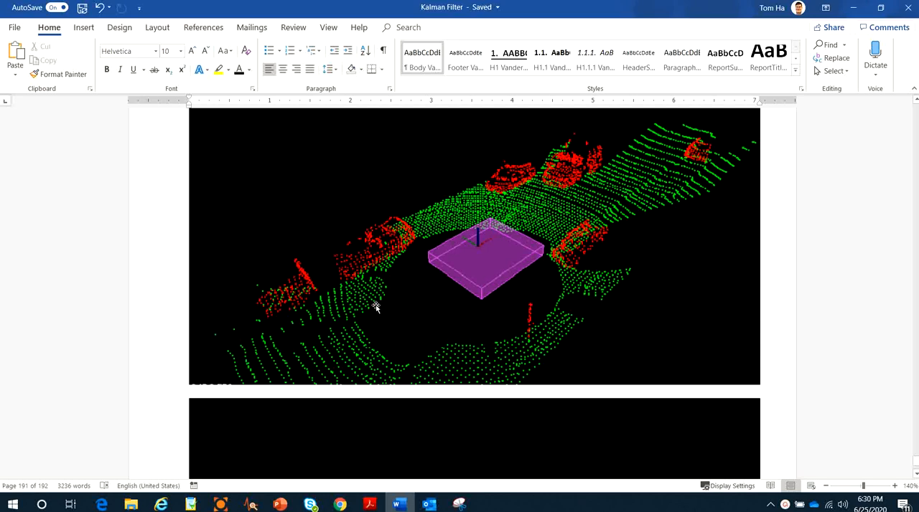